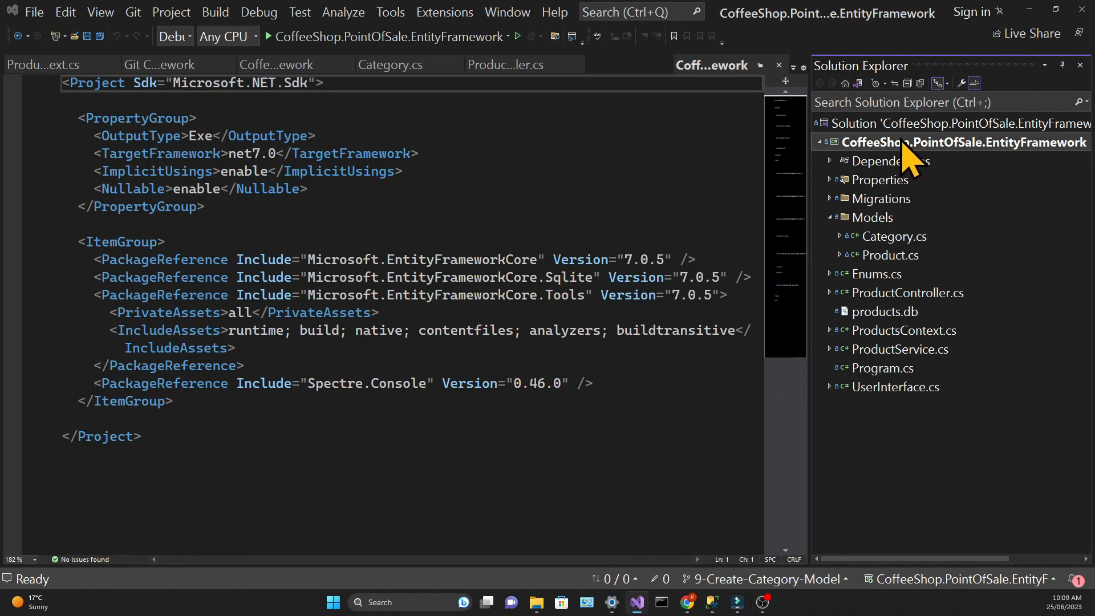
Step: Add a Controllers folder, move ProductController.cs into it and update its namespace
right_click(962, 141)
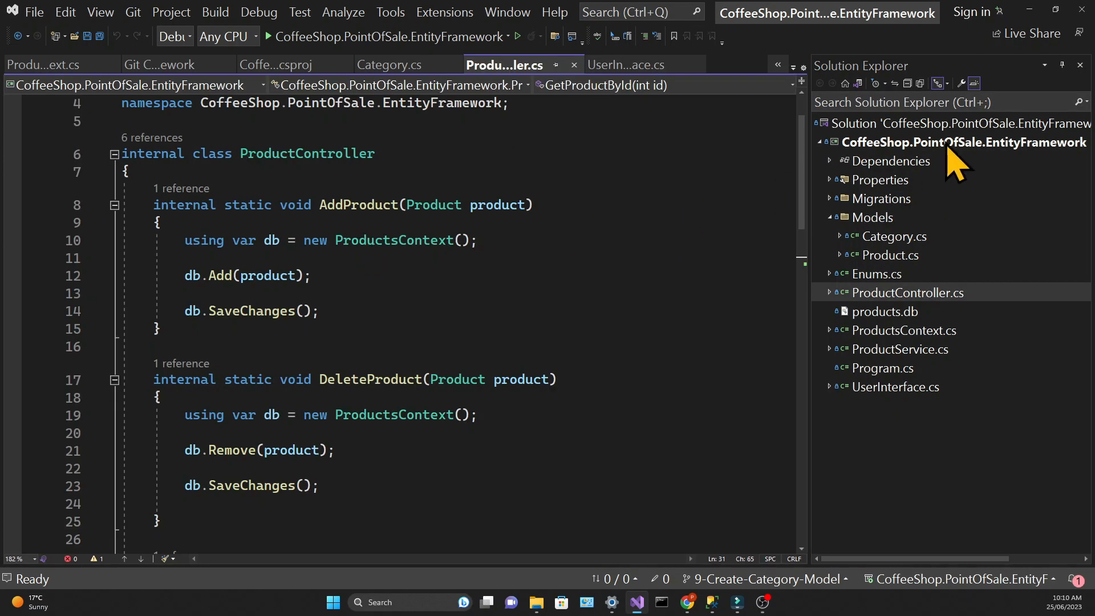
right_click(963, 142)
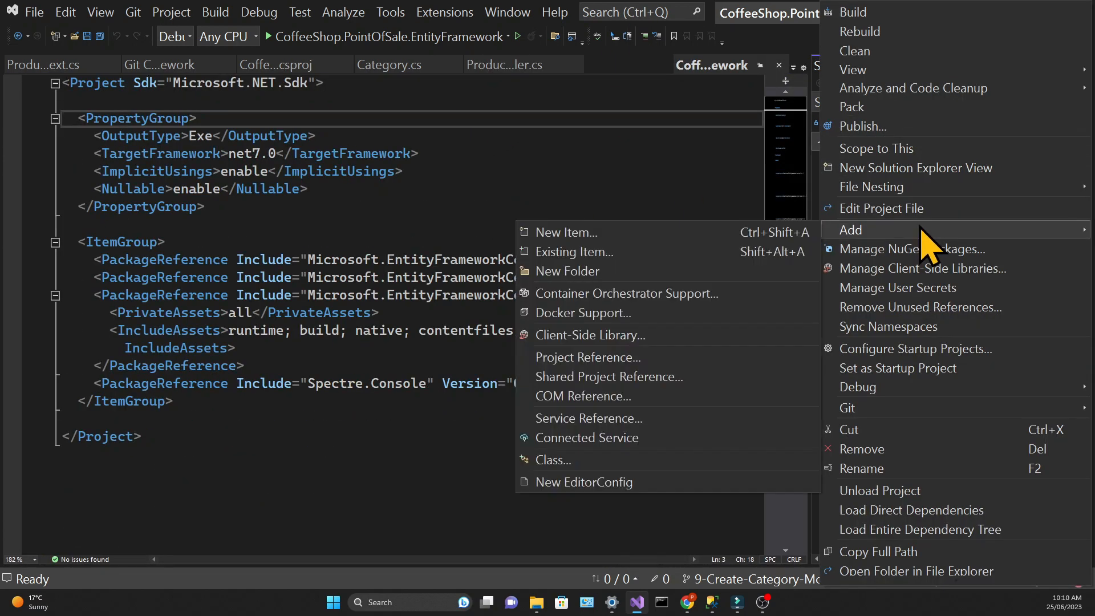
left_click(566, 271)
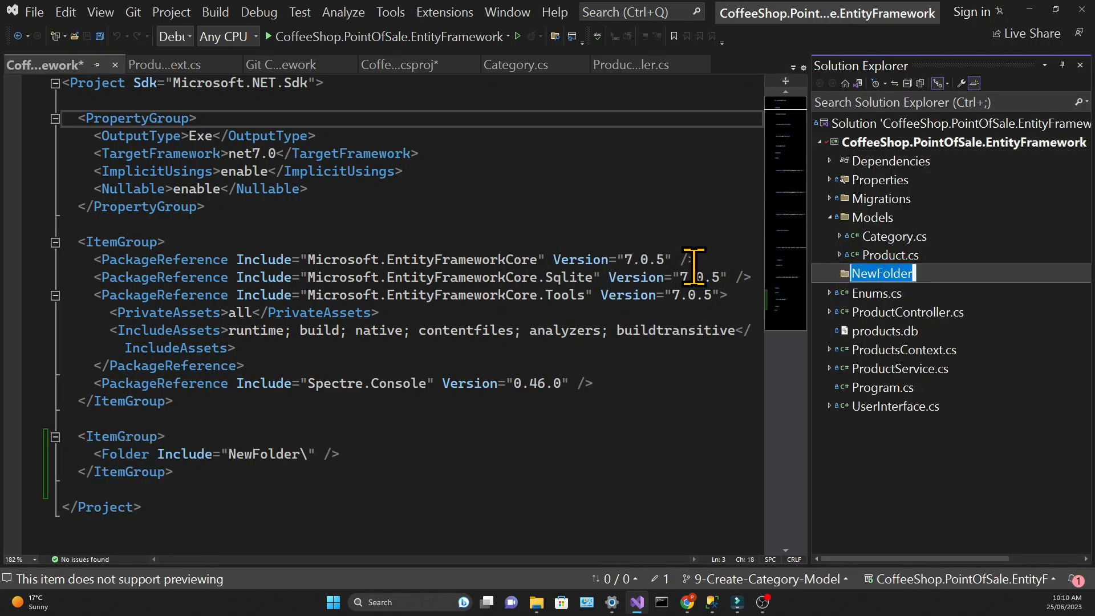
key("Return")
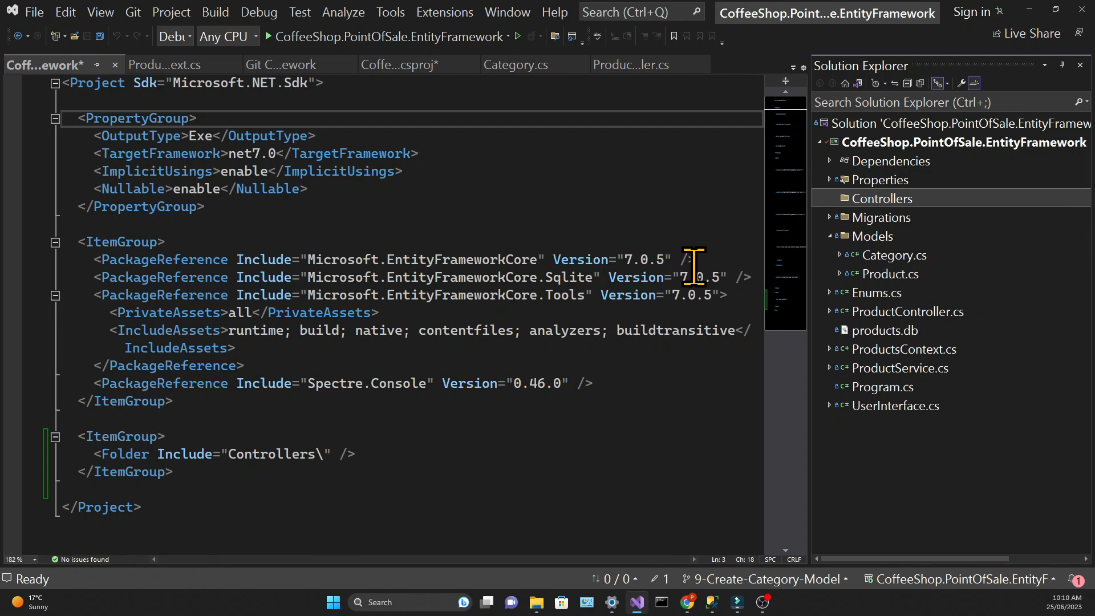
mouse_move(903, 337)
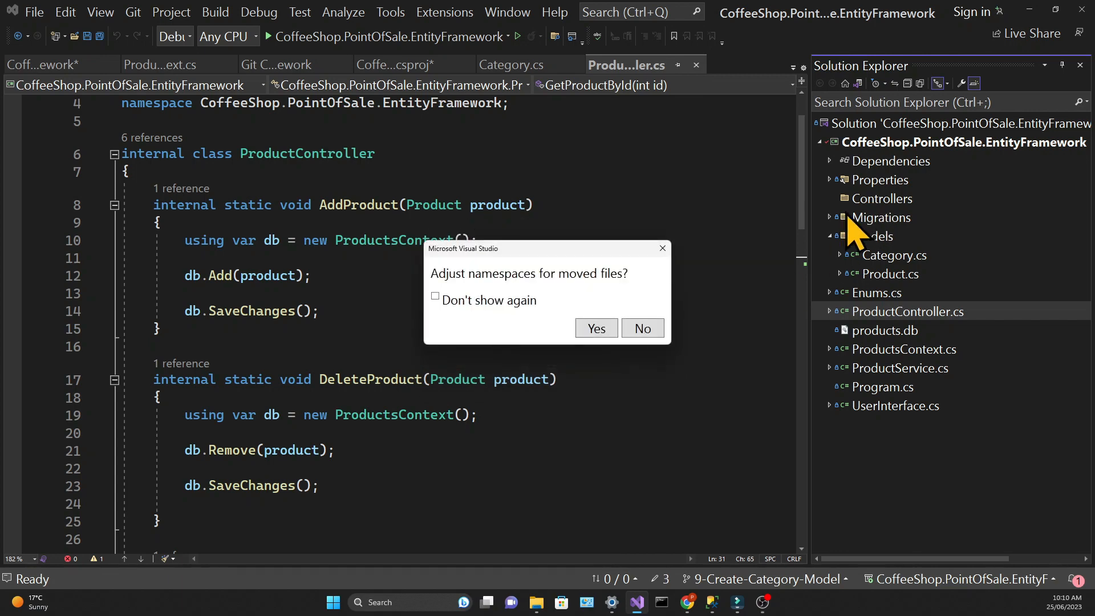
left_click(595, 329)
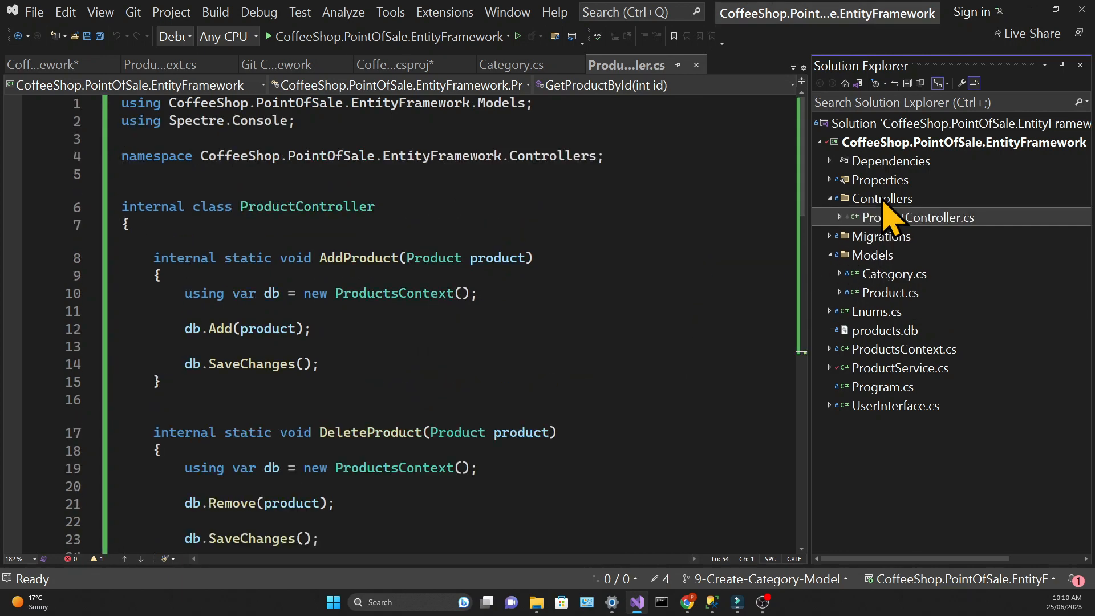
Step: Add a new CategoryController class in the Controllers folder
right_click(881, 198)
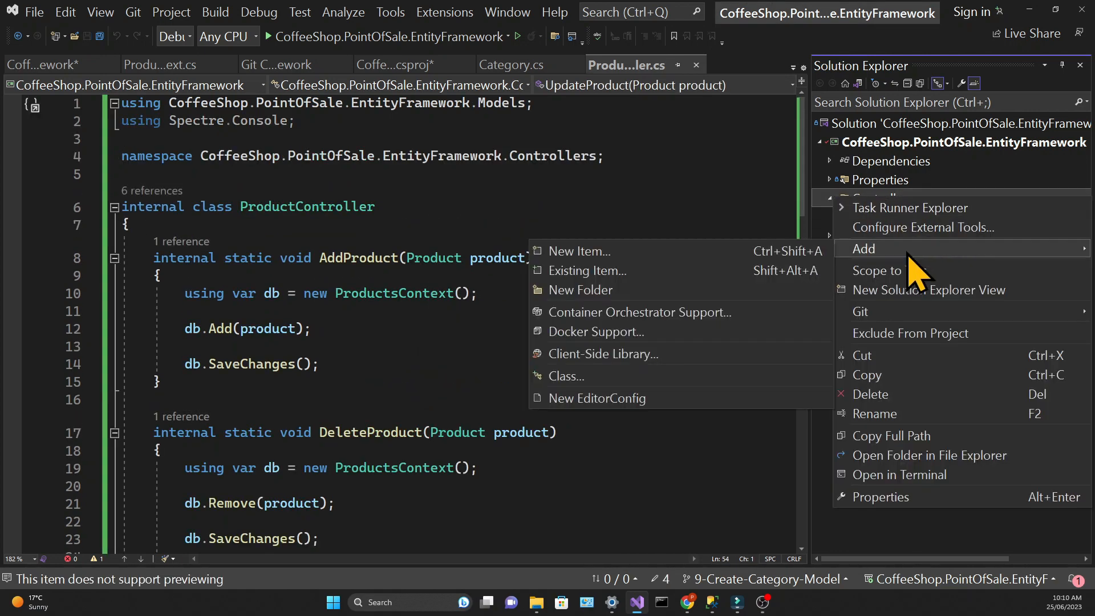
mouse_move(702, 279)
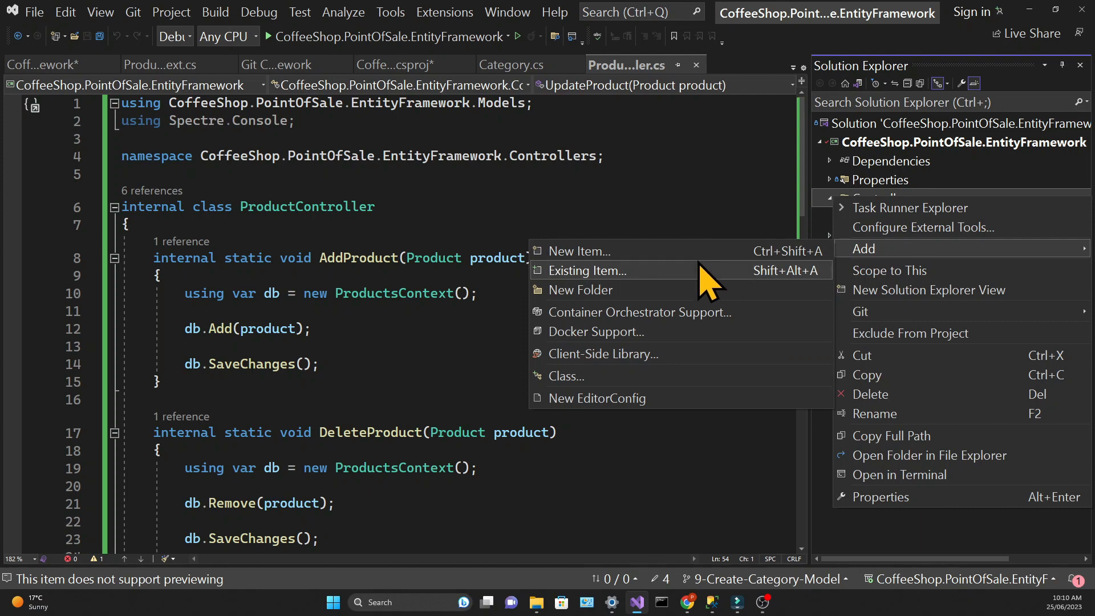
mouse_move(663, 375)
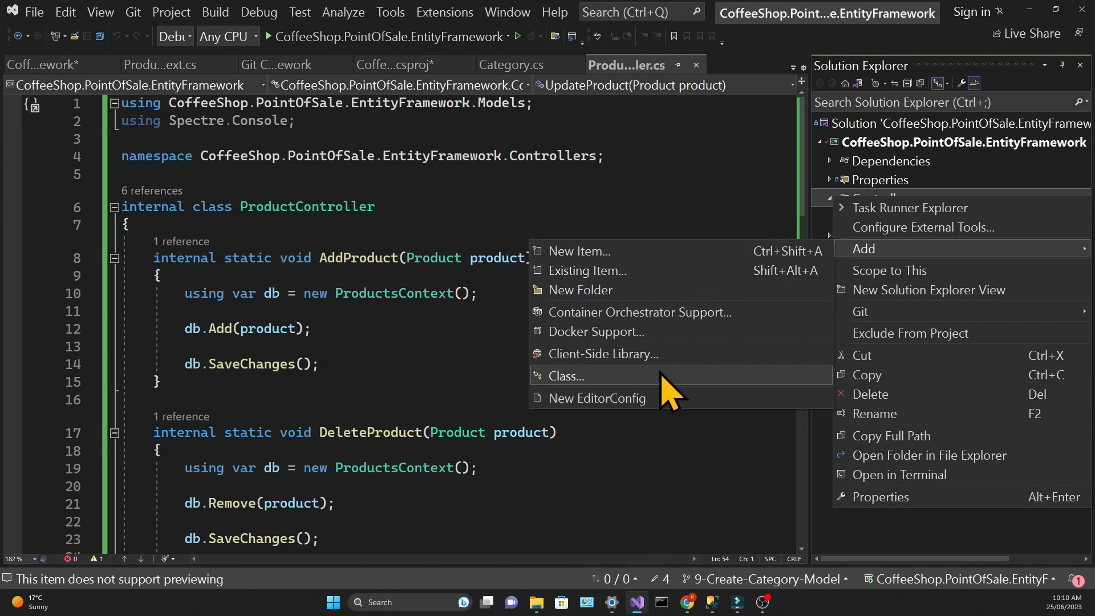
left_click(577, 251)
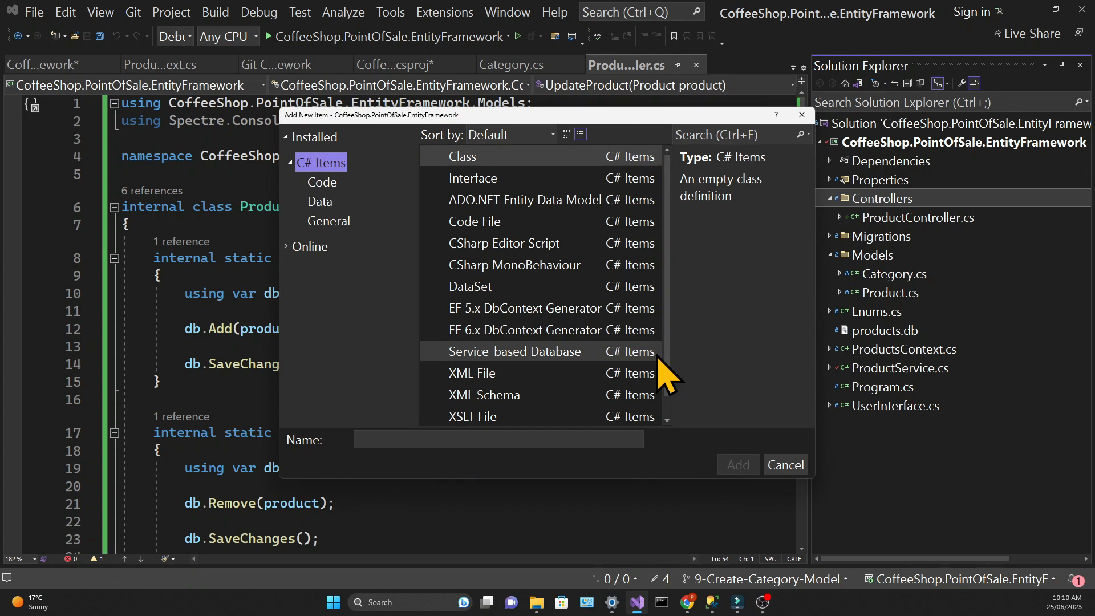
type("Cat")
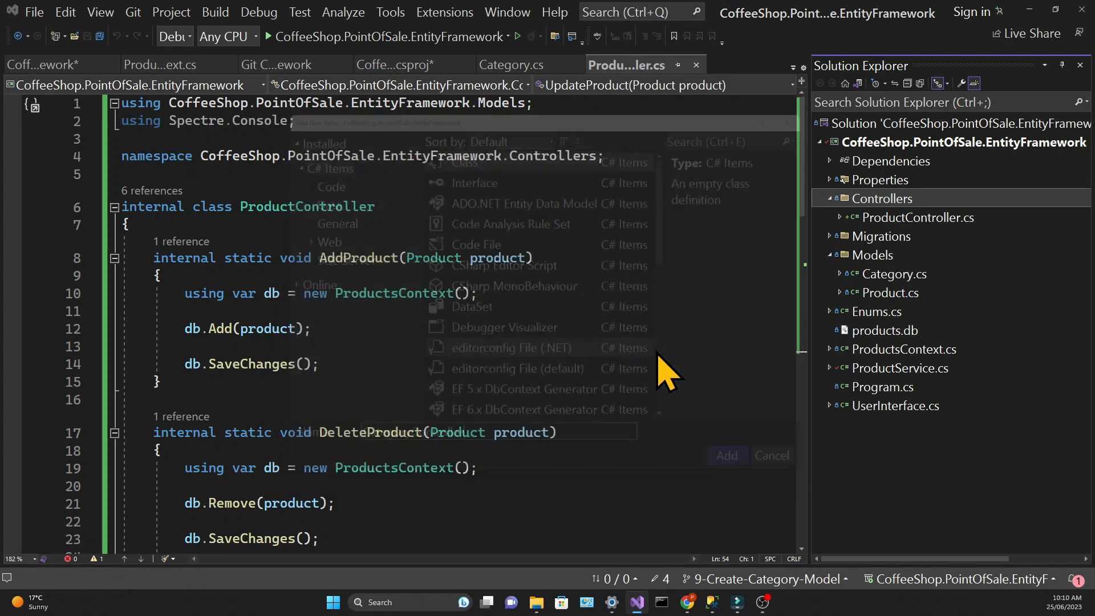
left_click(726, 455)
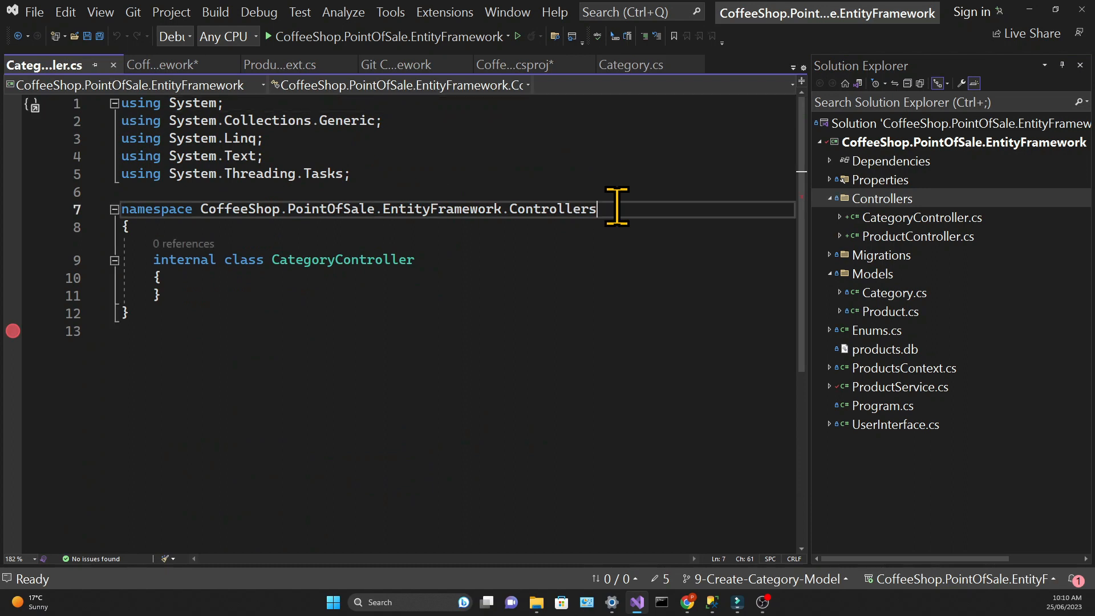
Step: Write AddCategory(Category category) that creates ProductsContext db, calls db.Add(category) and saves
type(";")
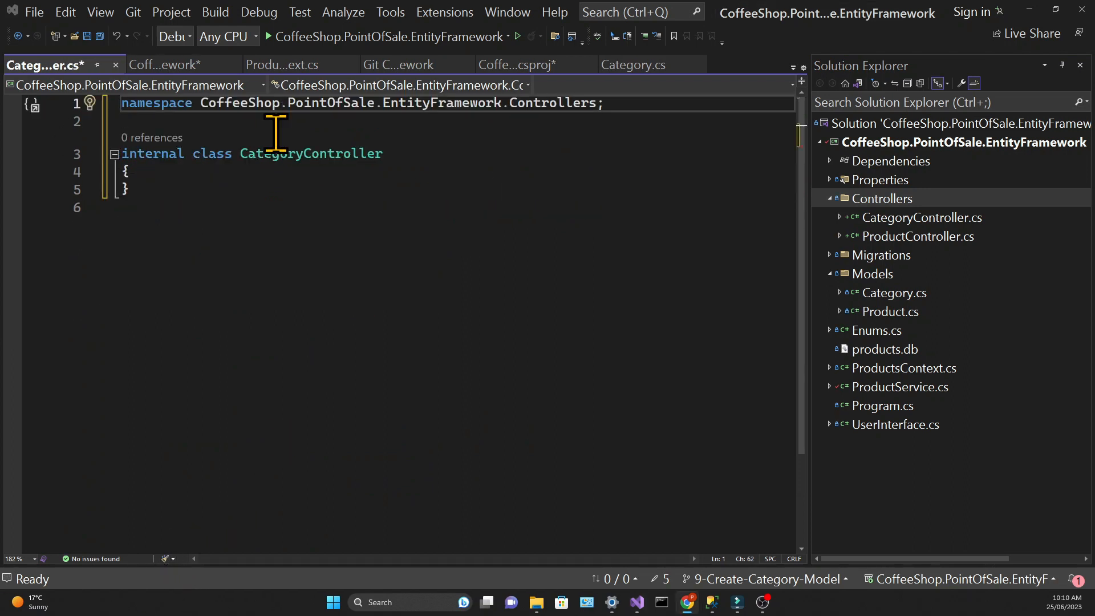
type("internal static void AddCate")
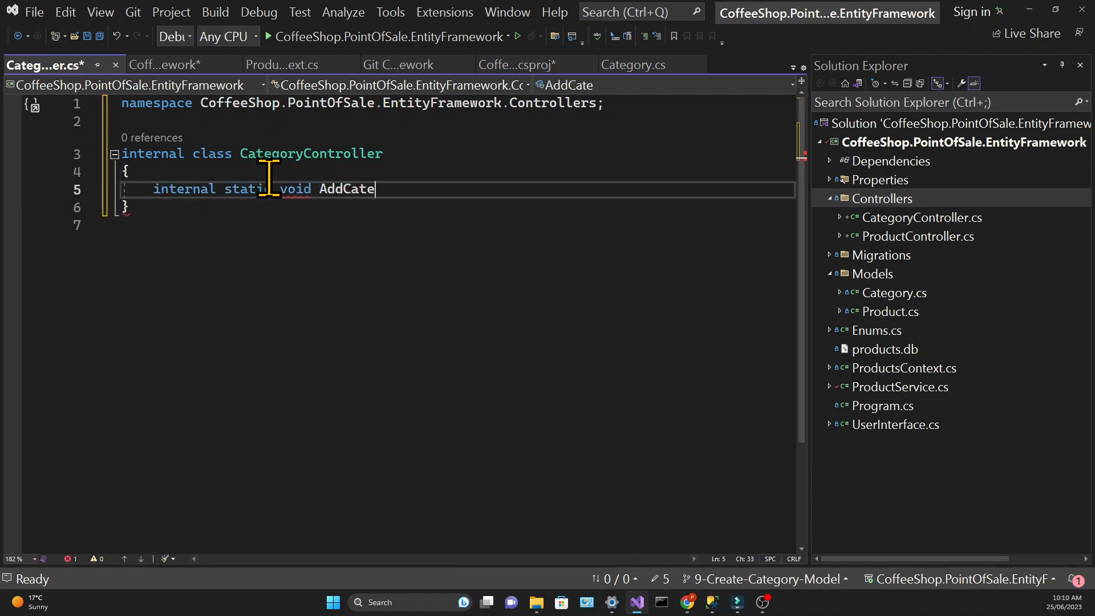
type("gory(Category category")
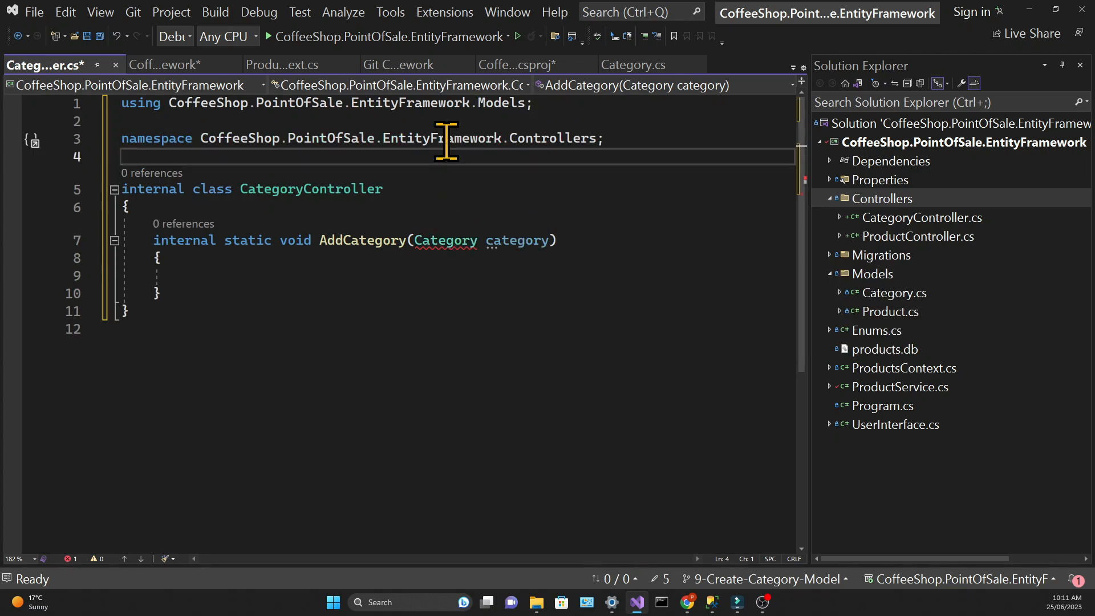
type("using")
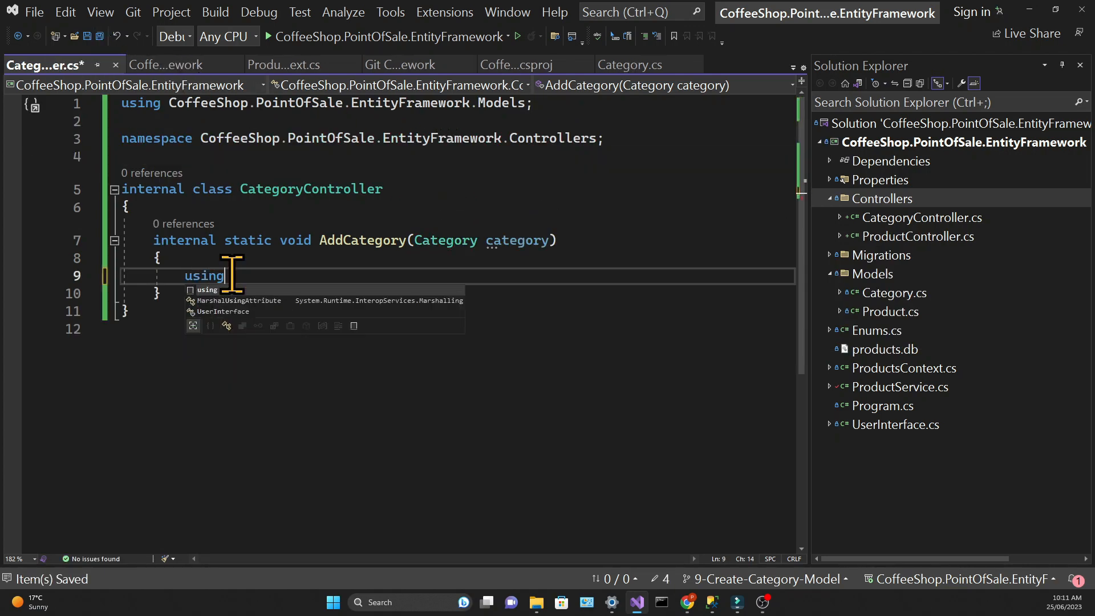
type("var db =")
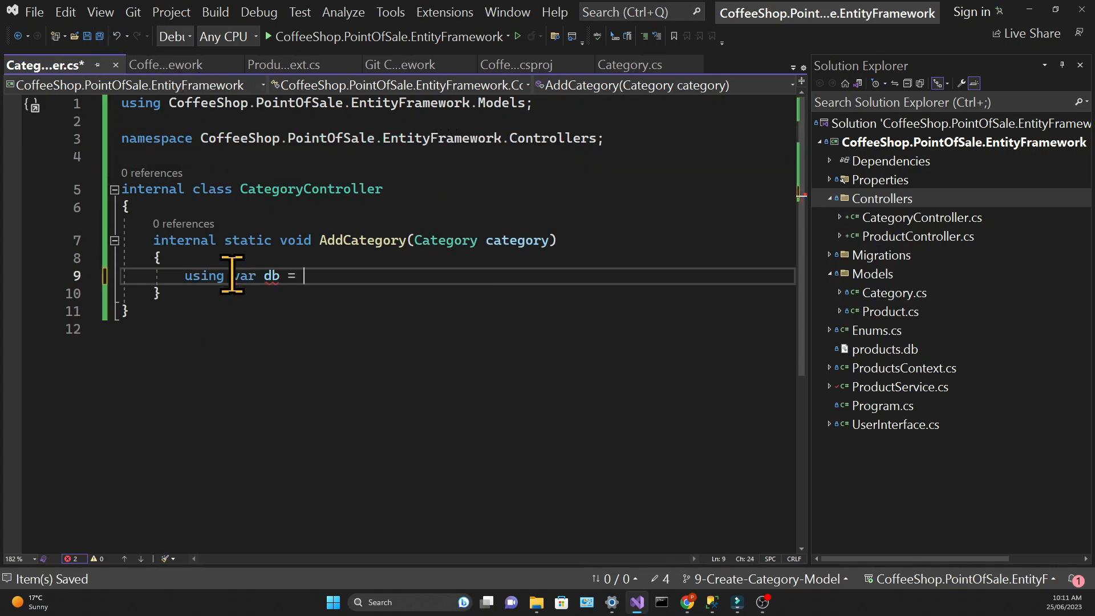
type("new ProductsContext();")
type("db.")
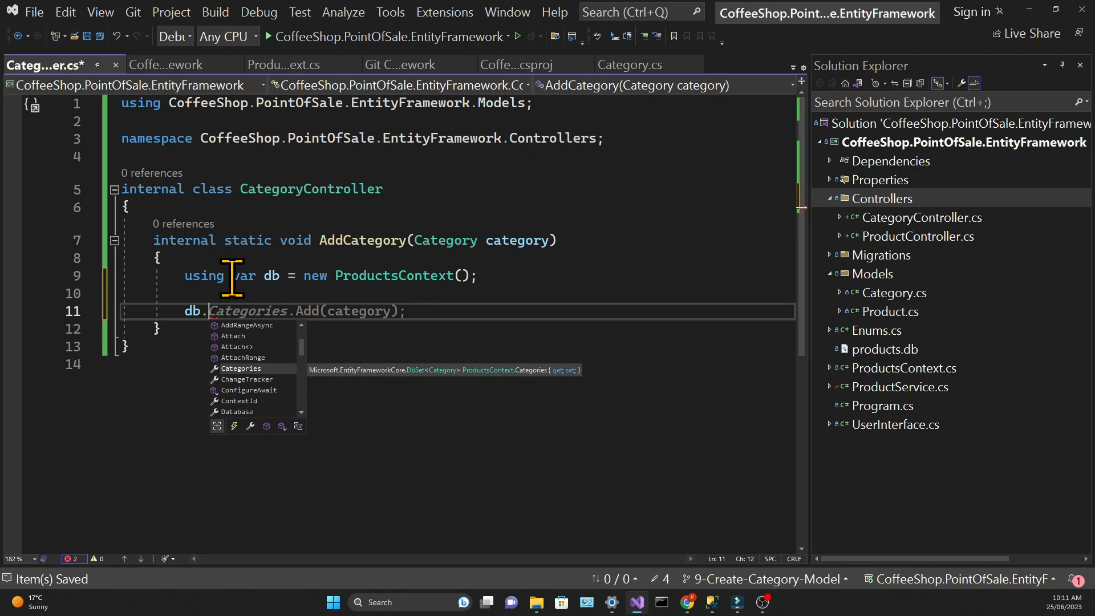
type("Add(")
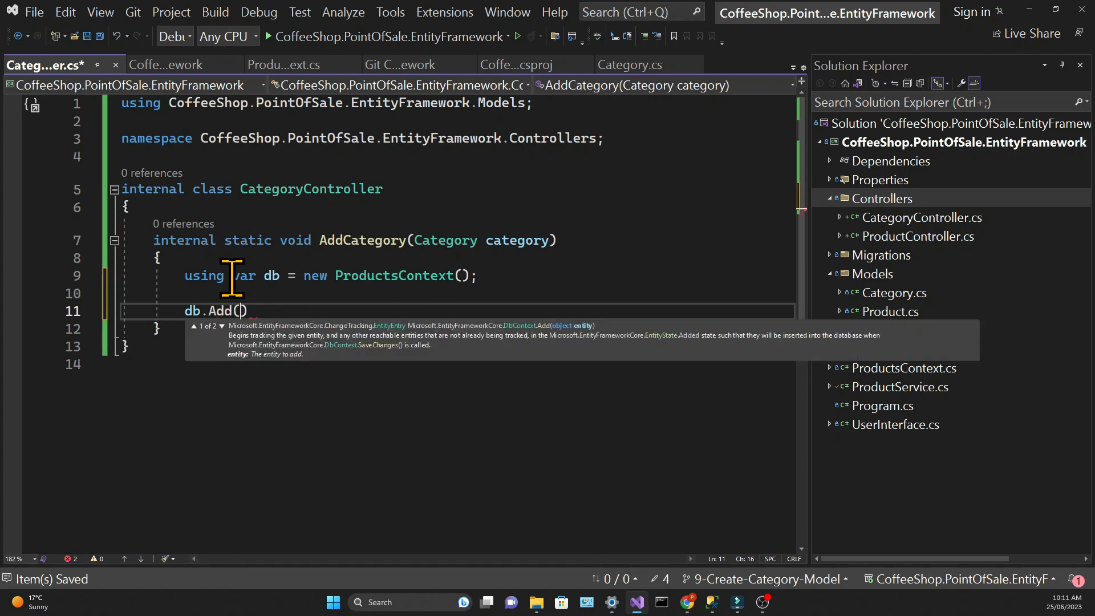
type("category")
type("db.SaveChanges();")
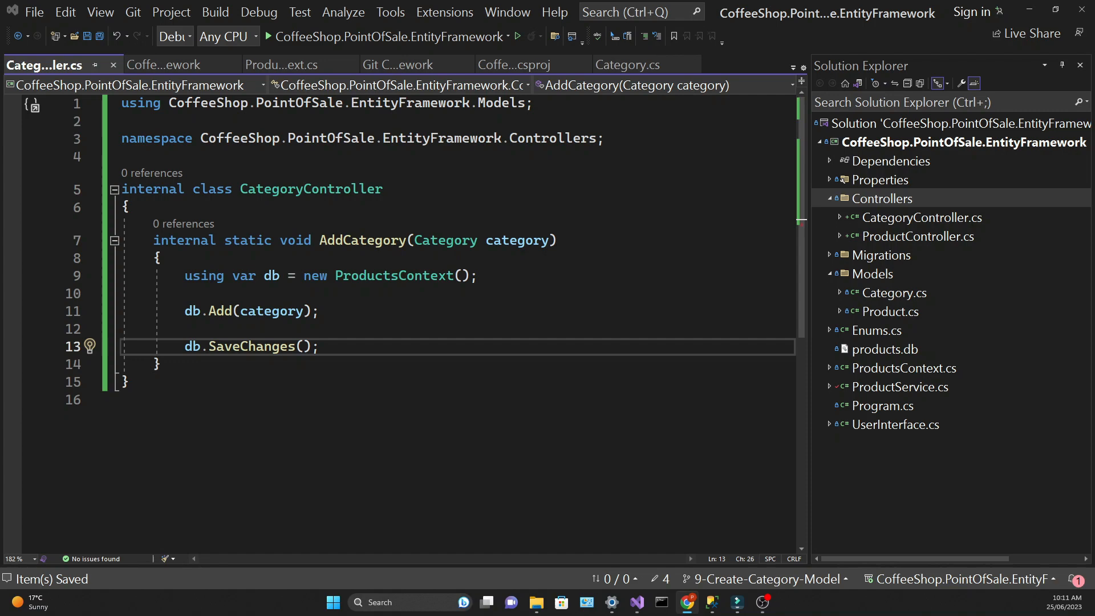
Step: Add a Services folder, move ProductService.cs into it with namespace Services, and start a CategoryService class
right_click(963, 142)
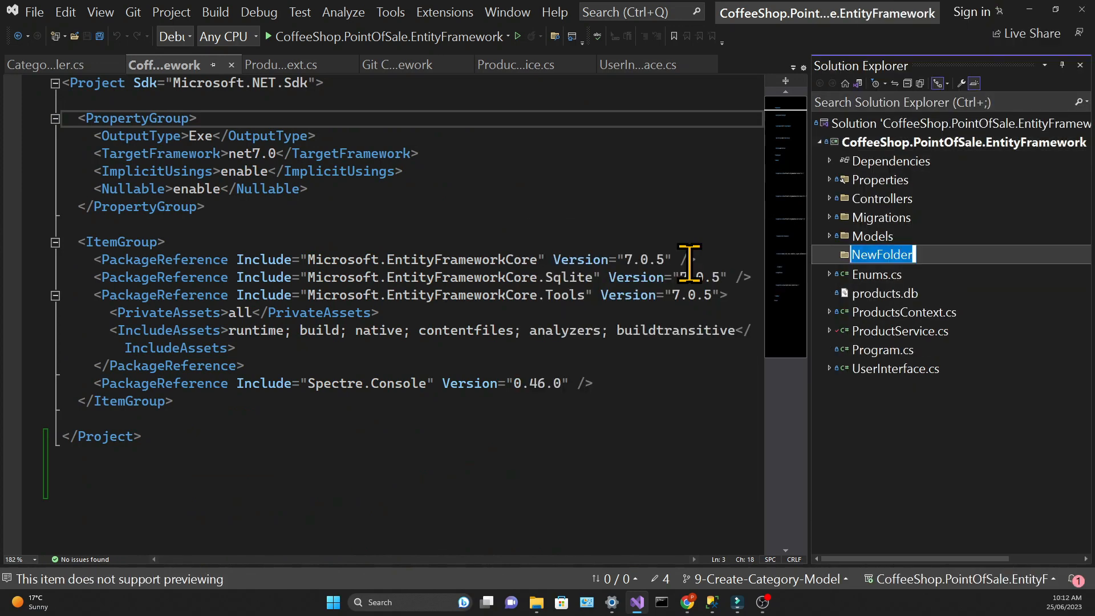
type("Services")
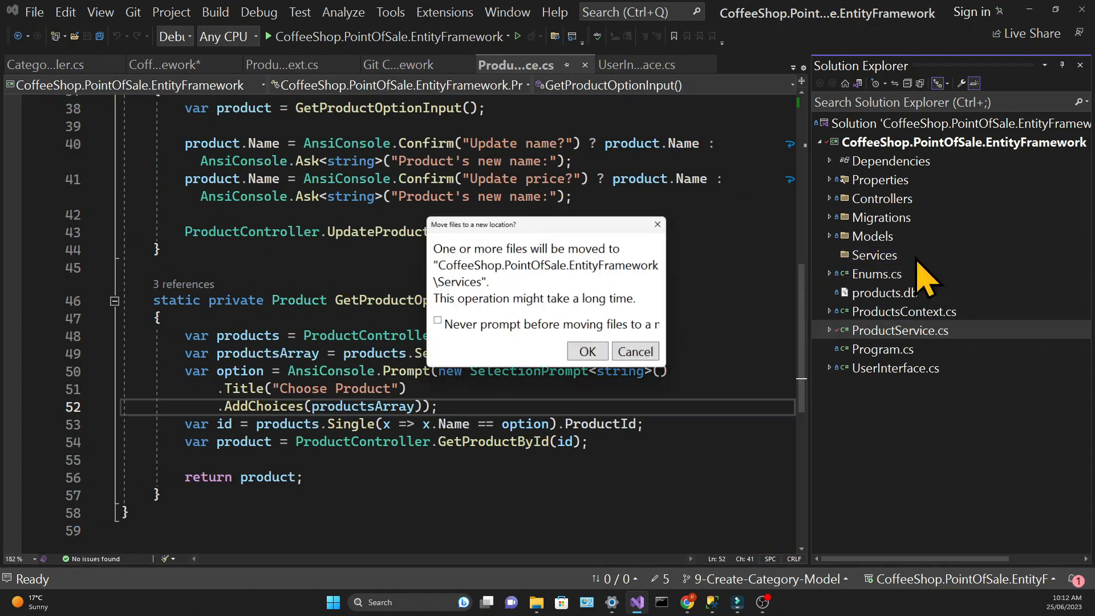
left_click(586, 350)
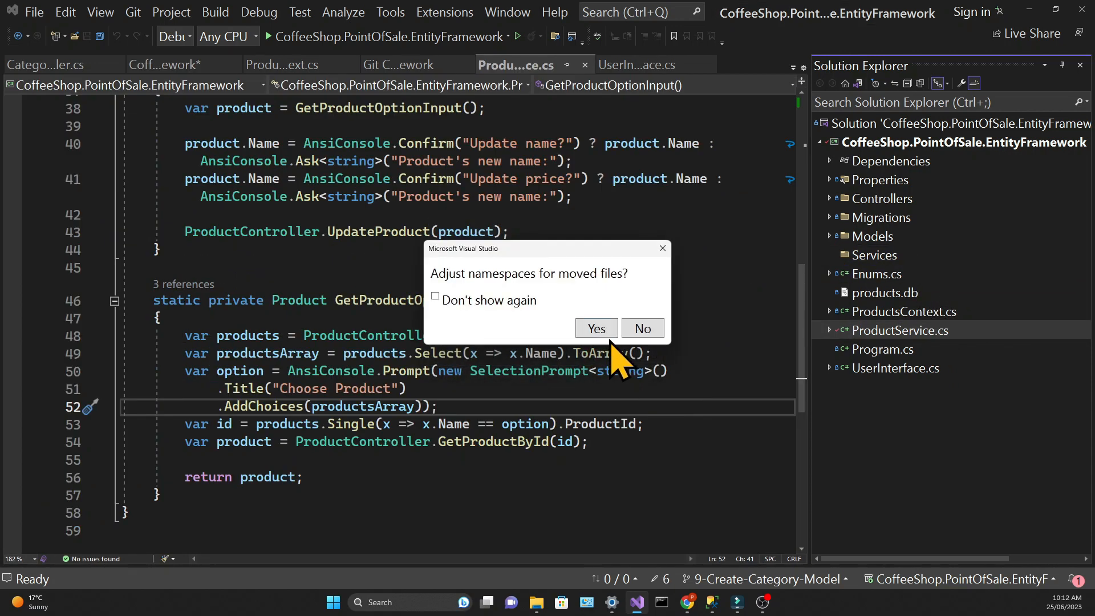
left_click(595, 328)
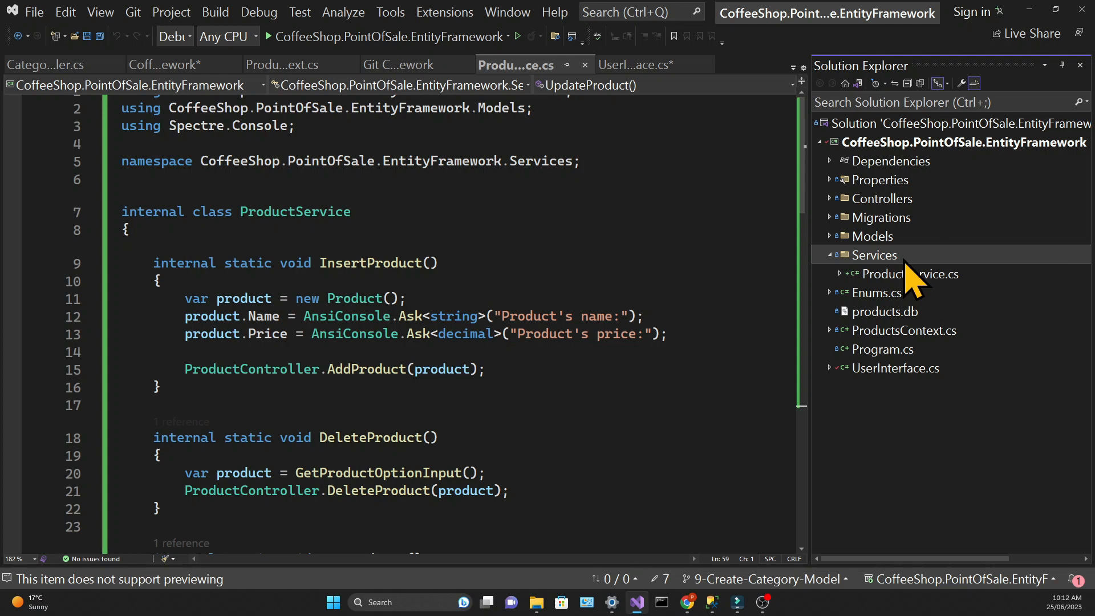
right_click(873, 254)
type("CategoryService")
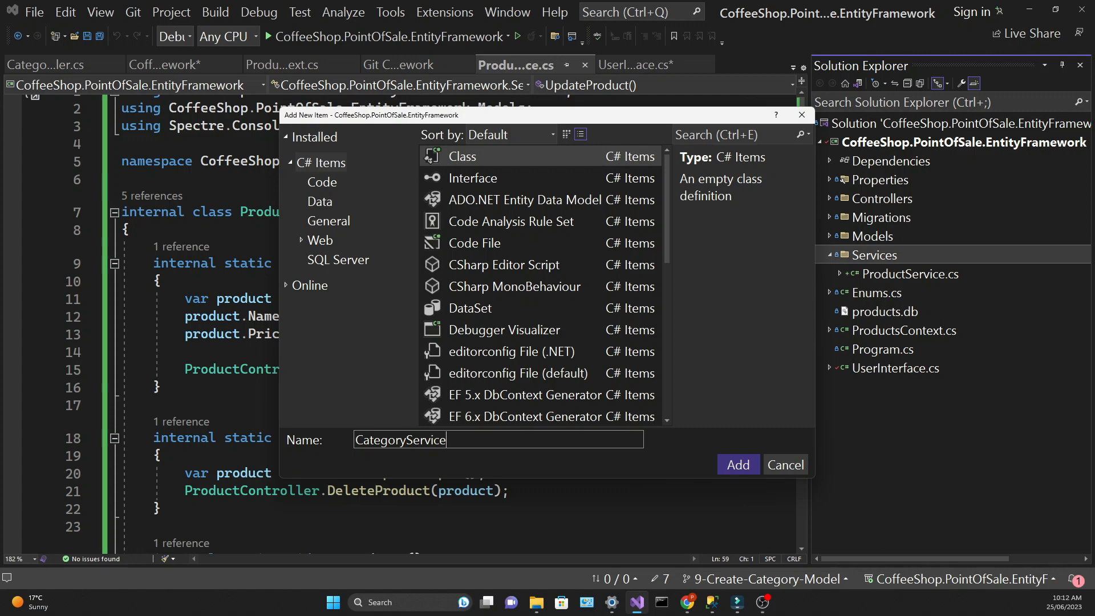
Step: Write InsertCategory() creating a Category whose Name comes from AnsiConsole.Ask<string>("Category's name:")
left_click(738, 464)
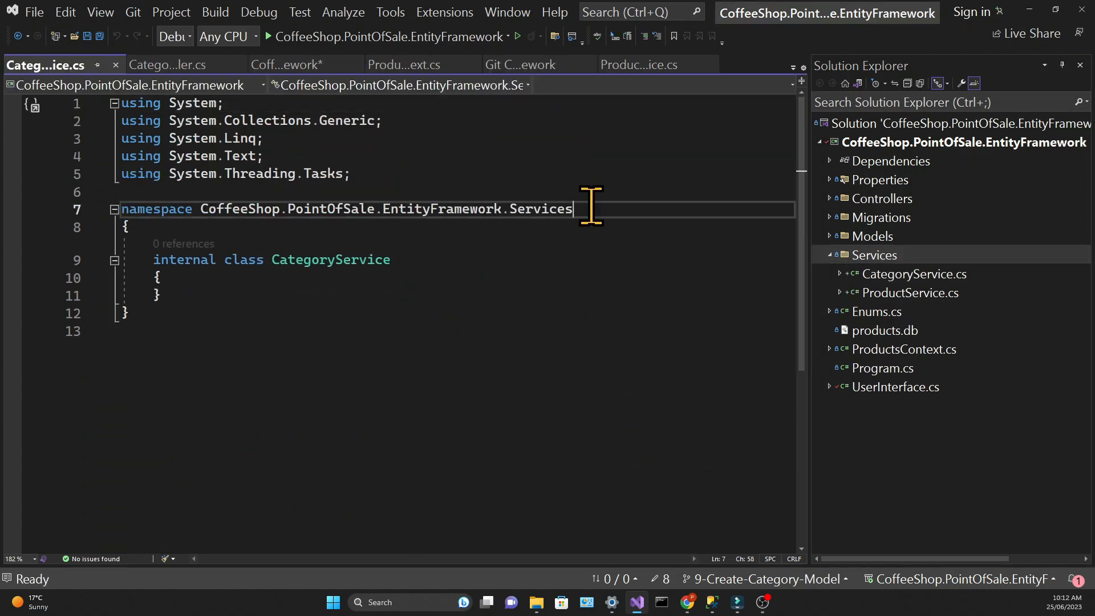
type(";")
type("internal stati")
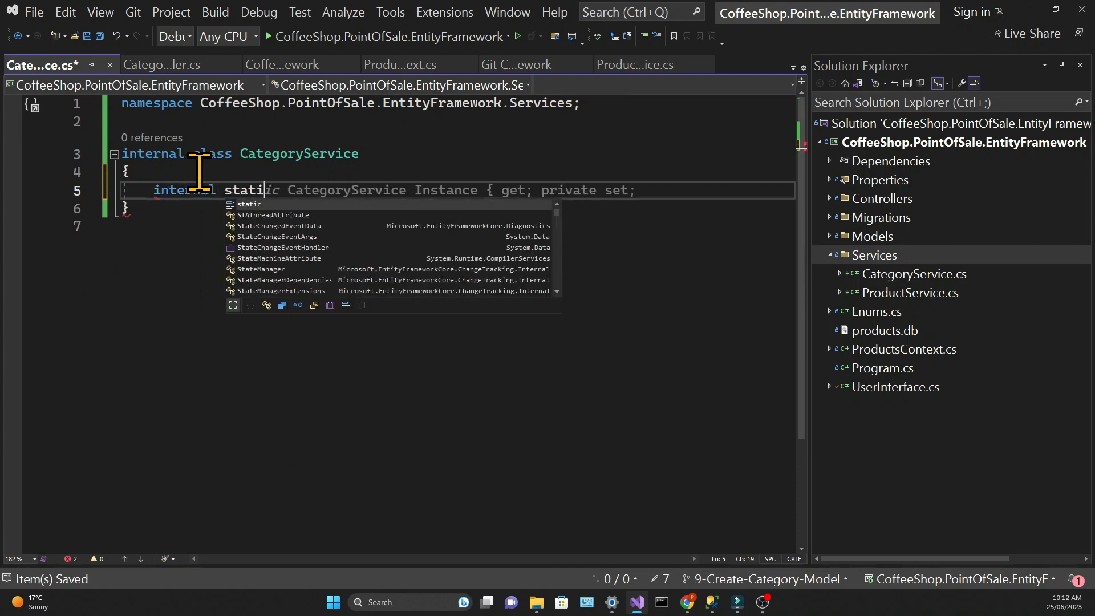
type("void InsertCategory()")
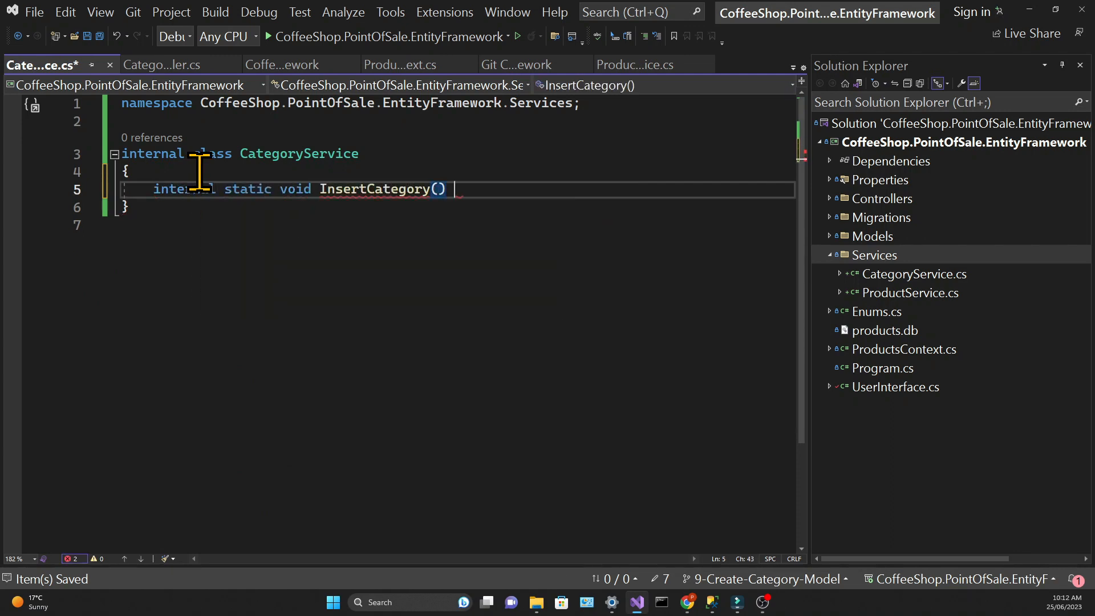
type("var categoryService = new CategoryService();")
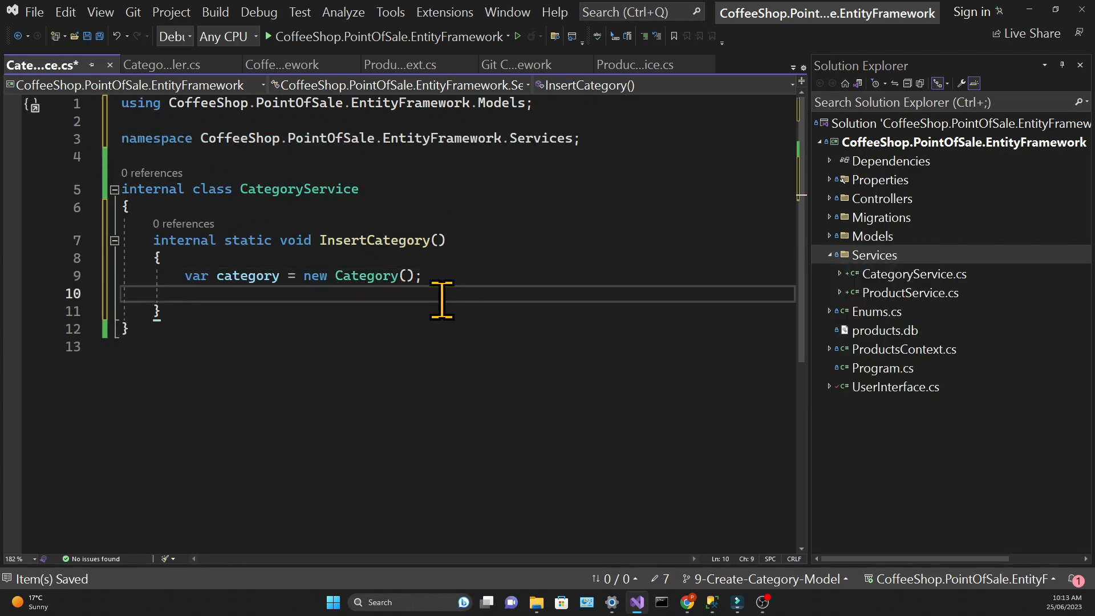
type("category.Name = Guid.NewGuid().ToString();")
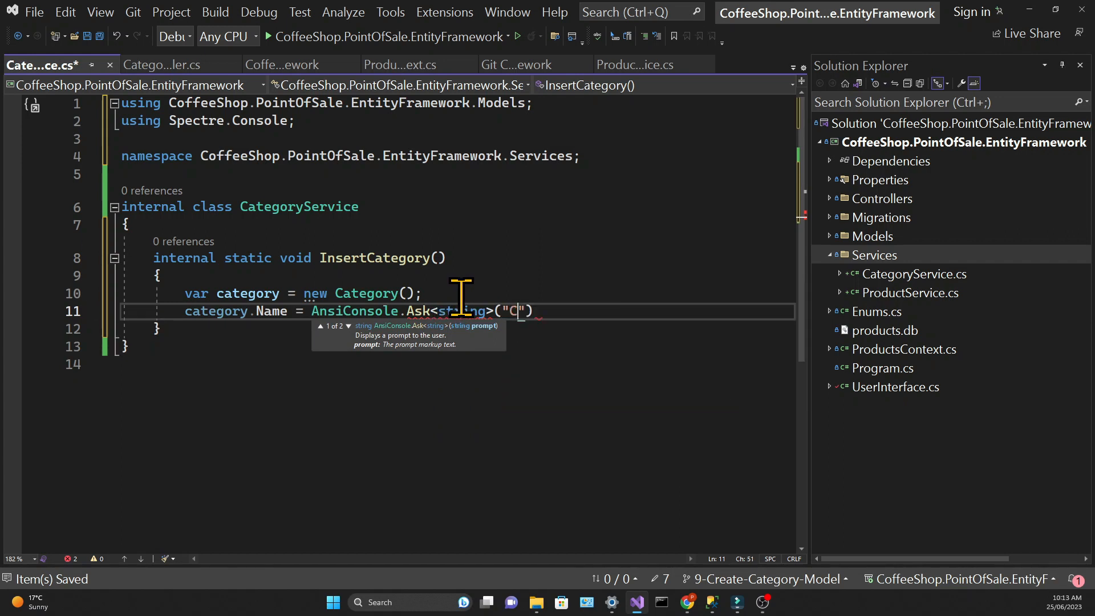
type("ategory's")
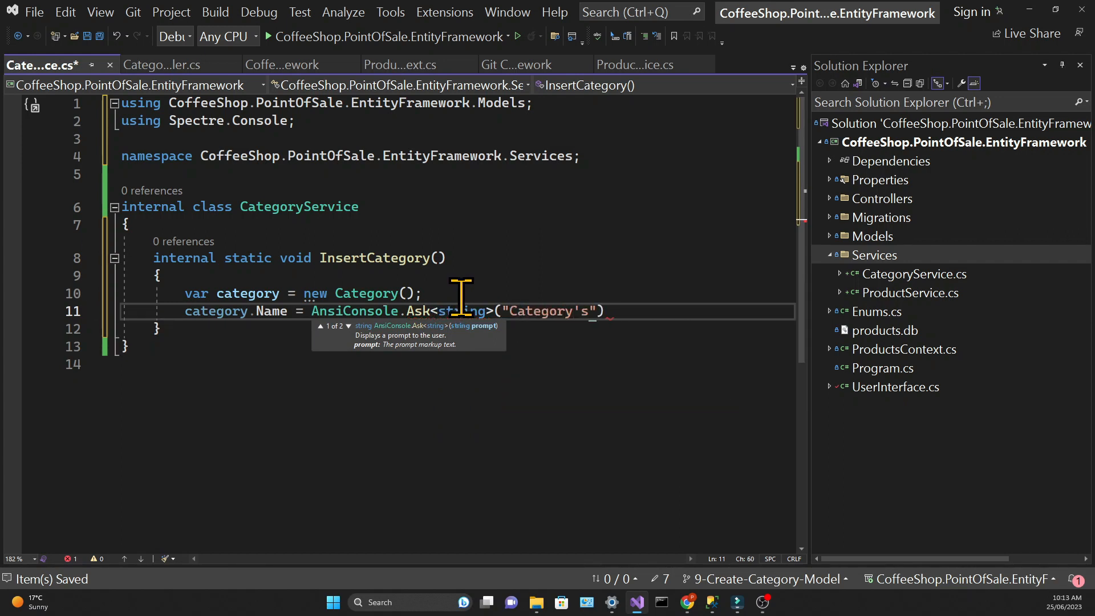
type("name:")
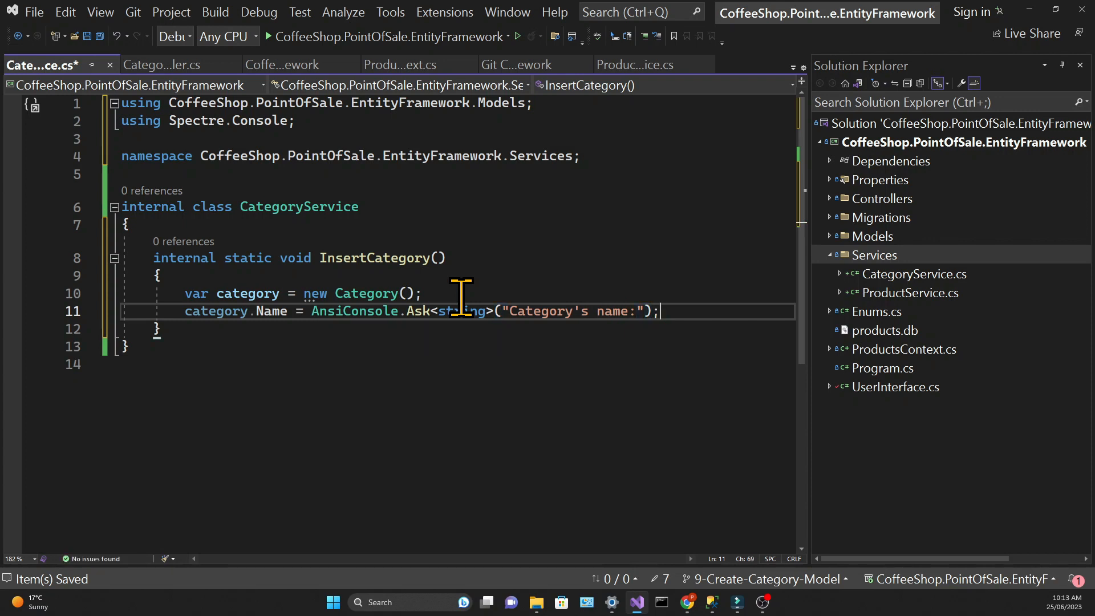
type("Cate")
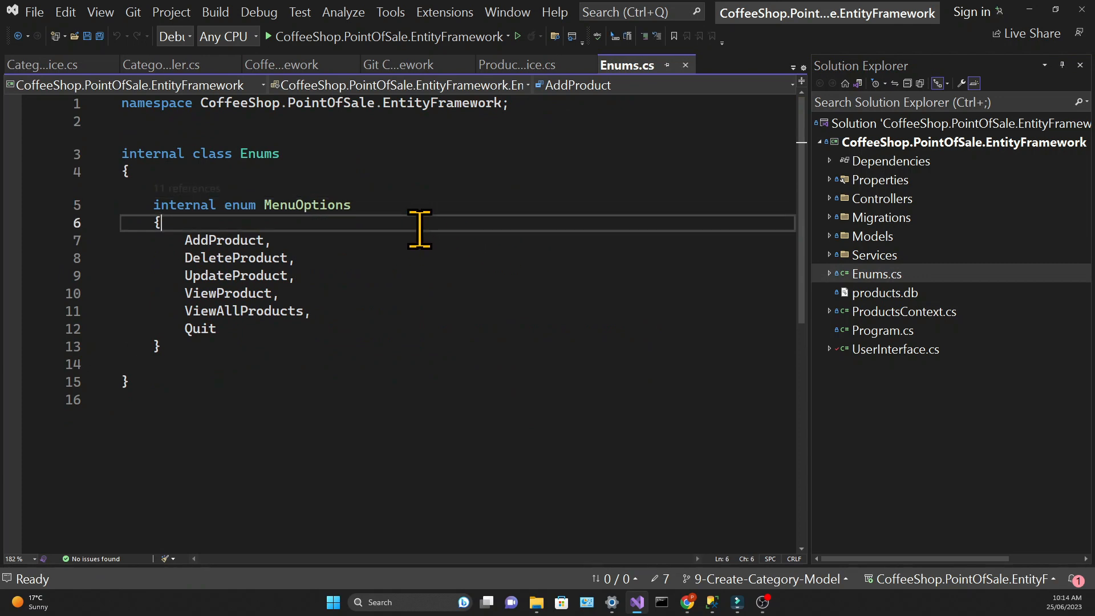
Step: Add AddCategory as the first MenuOptions enum value in Enums.cs
type("A")
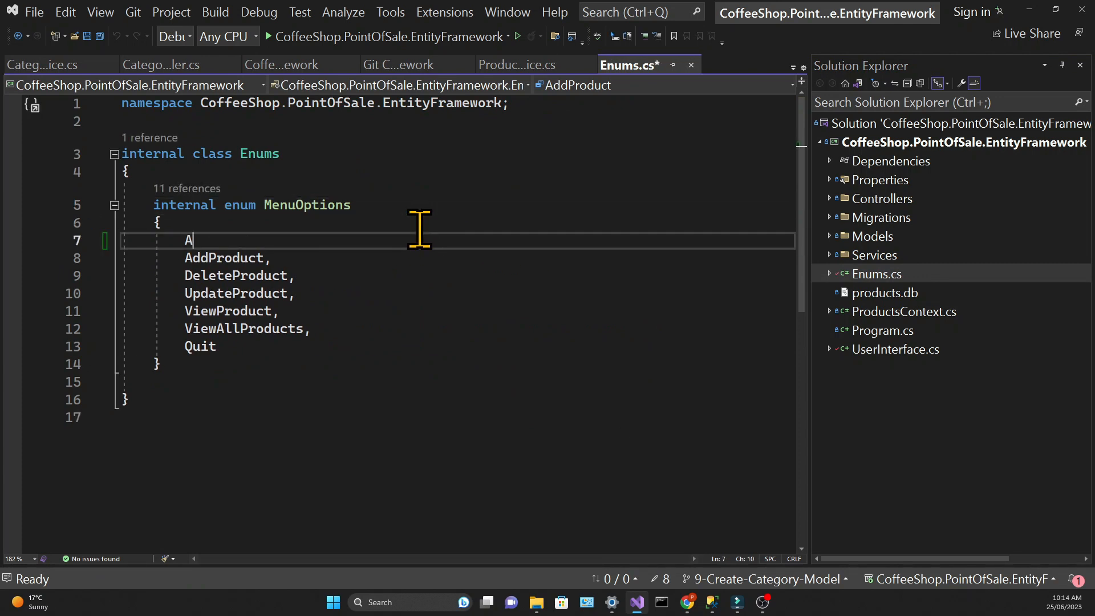
type("ddCategory.= 0,")
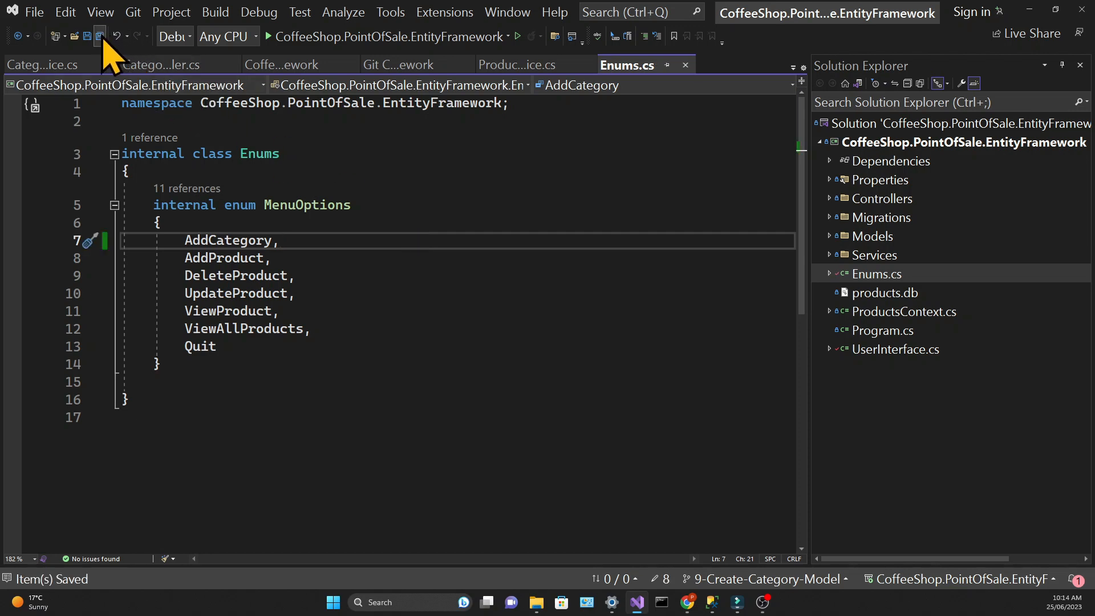
mouse_move(875, 255)
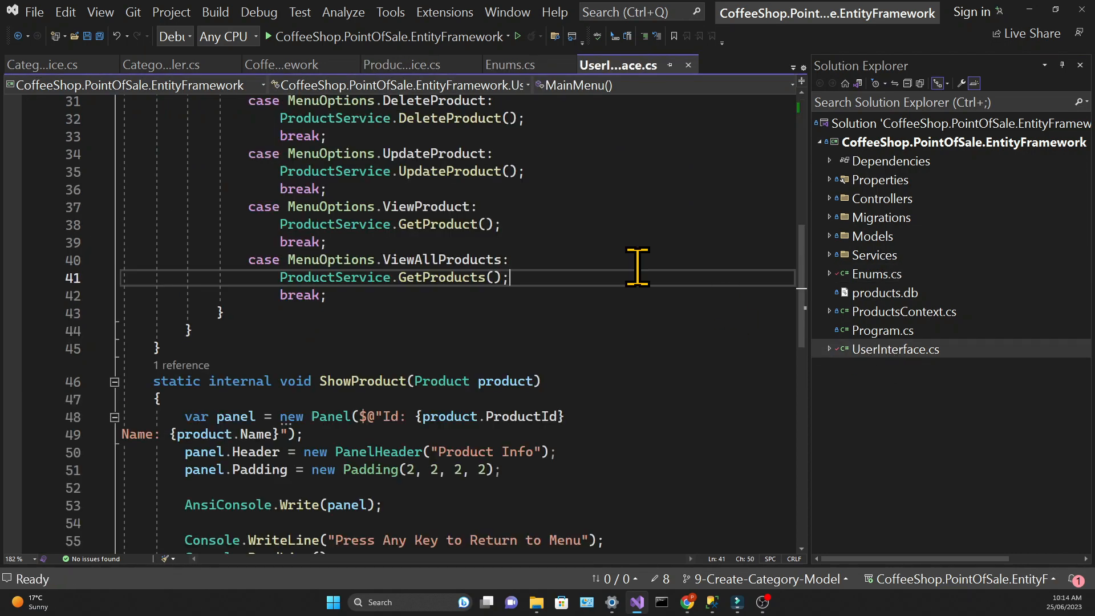
Step: Add MenuOptions.AddCategory to AddChoices and a case calling CategoryService.InsertCategory()
scroll("up", 3)
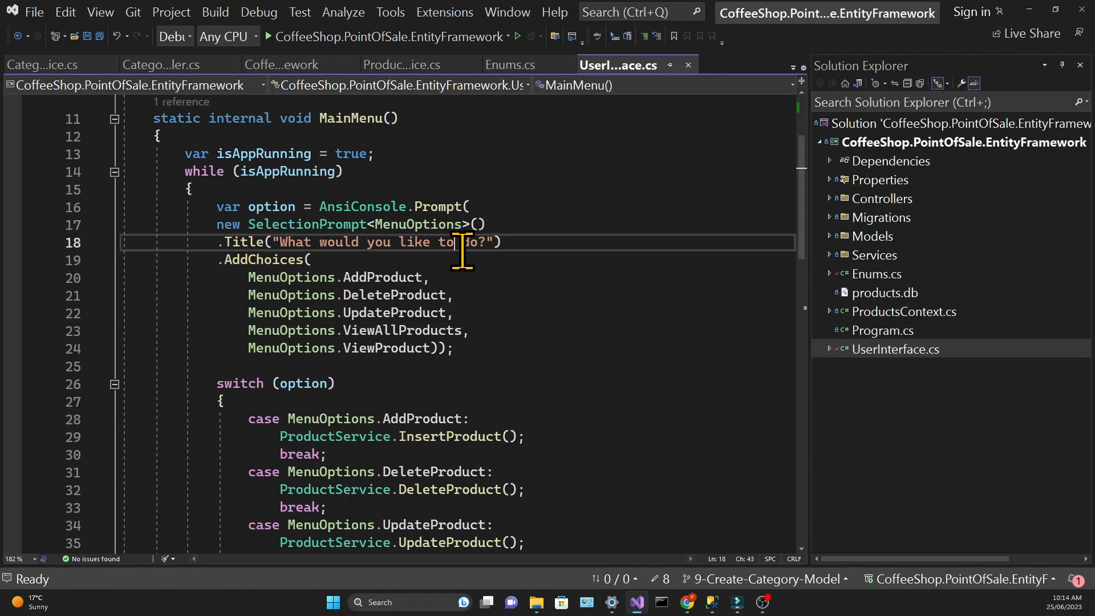
type("MenuOptions.AddCategory,")
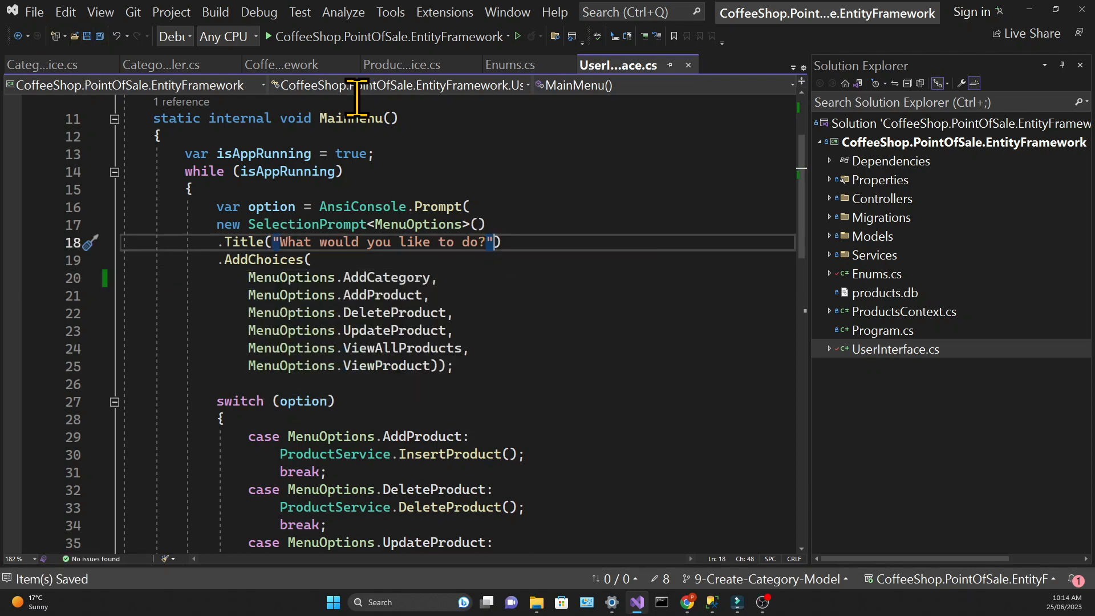
scroll("down", 3)
type("C")
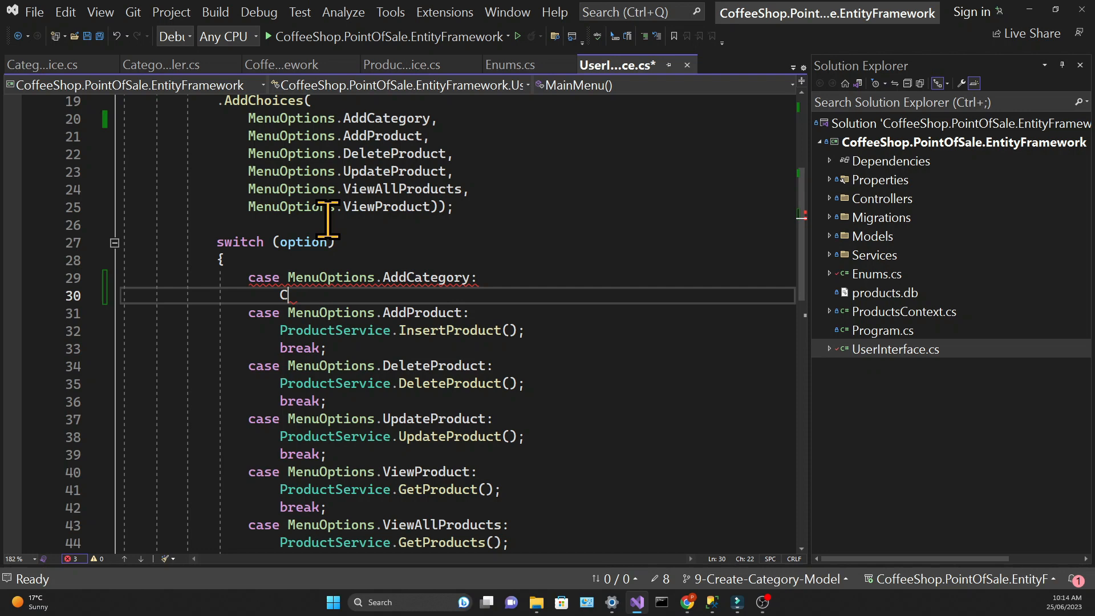
type("ategoryService.")
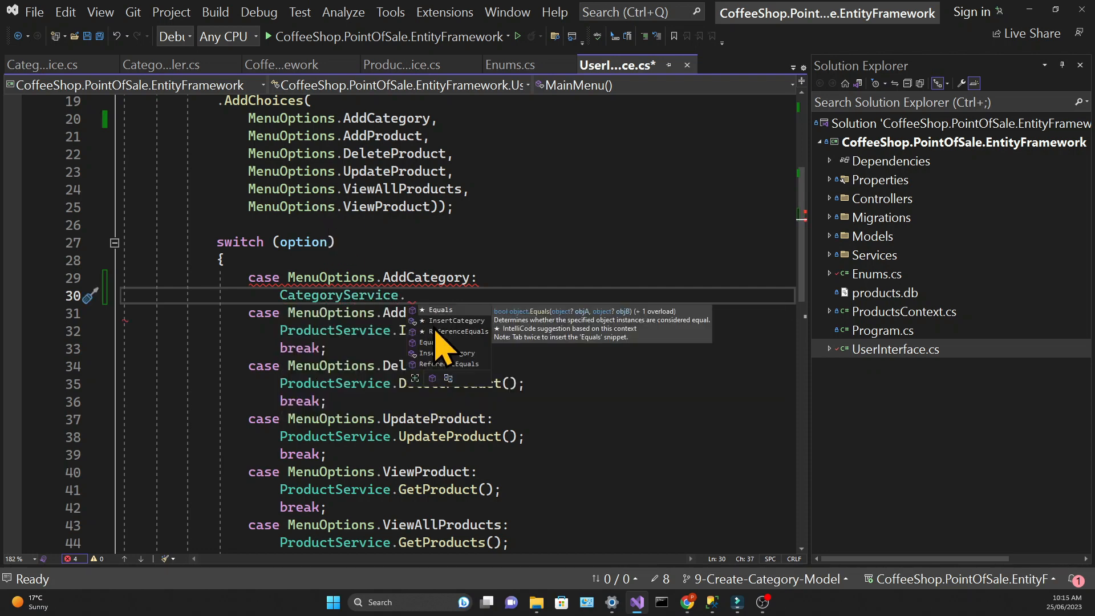
type("InsertCategory();")
type("break;")
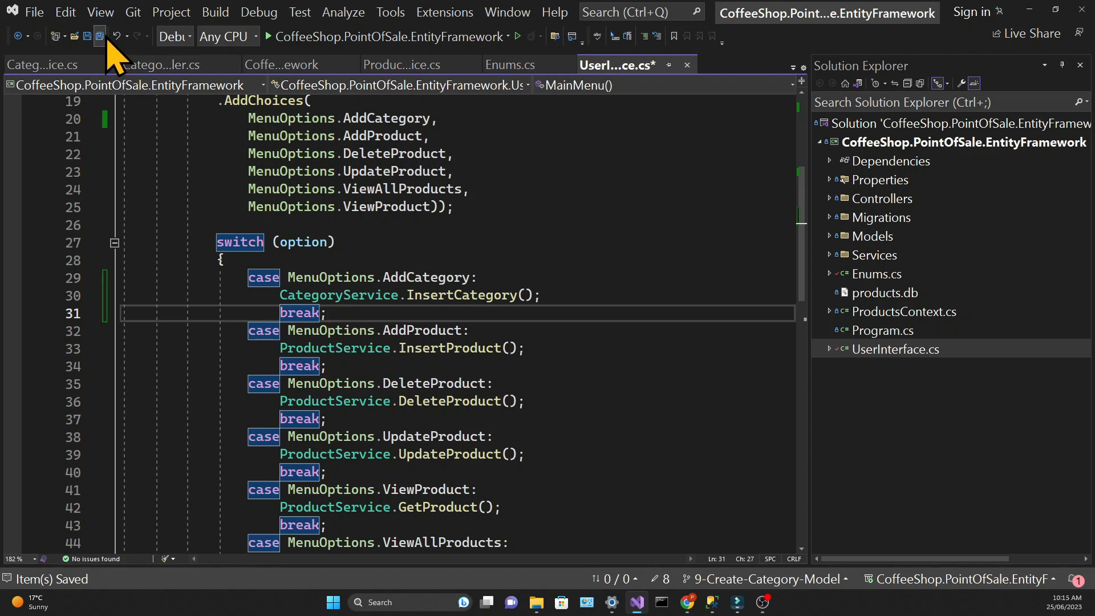
scroll("down", 3)
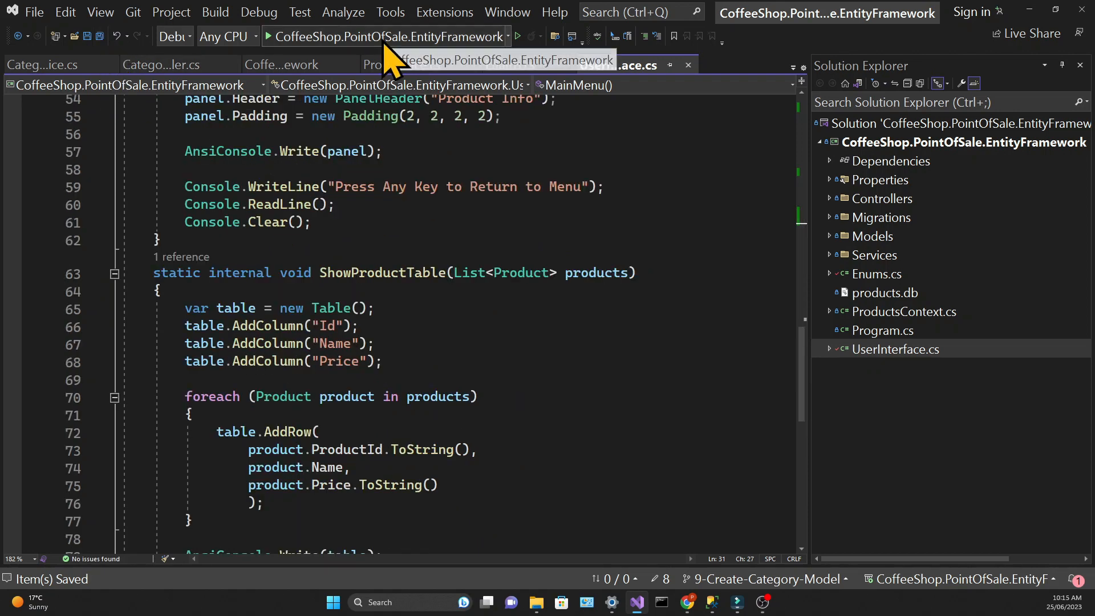
Step: Run the app, enter Coffee as the category name, then locate products.db from Solution Explorer
left_click(518, 36)
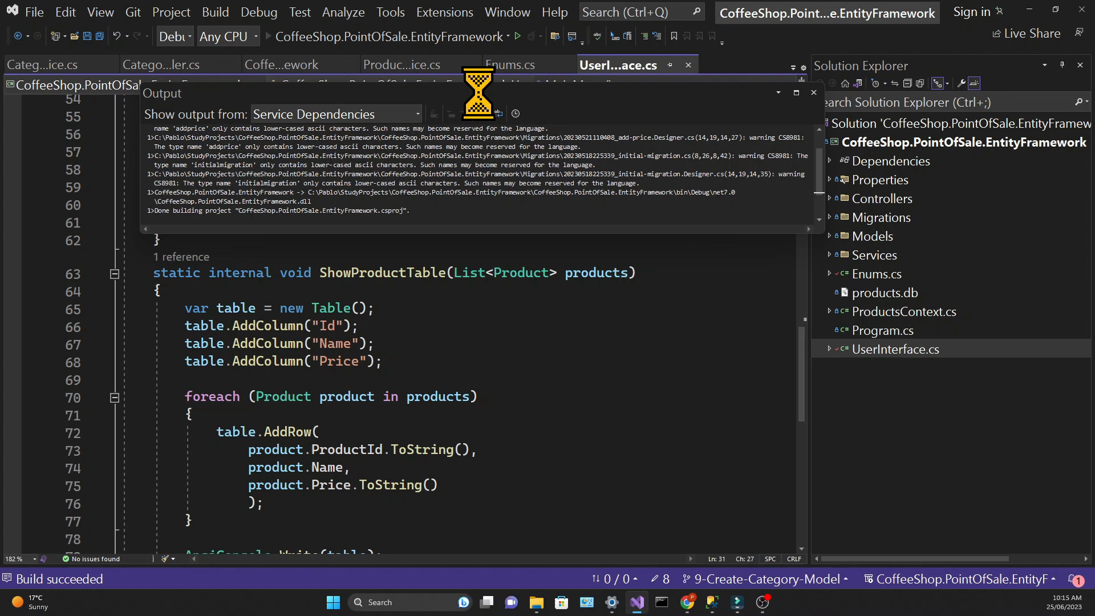
left_click(812, 93)
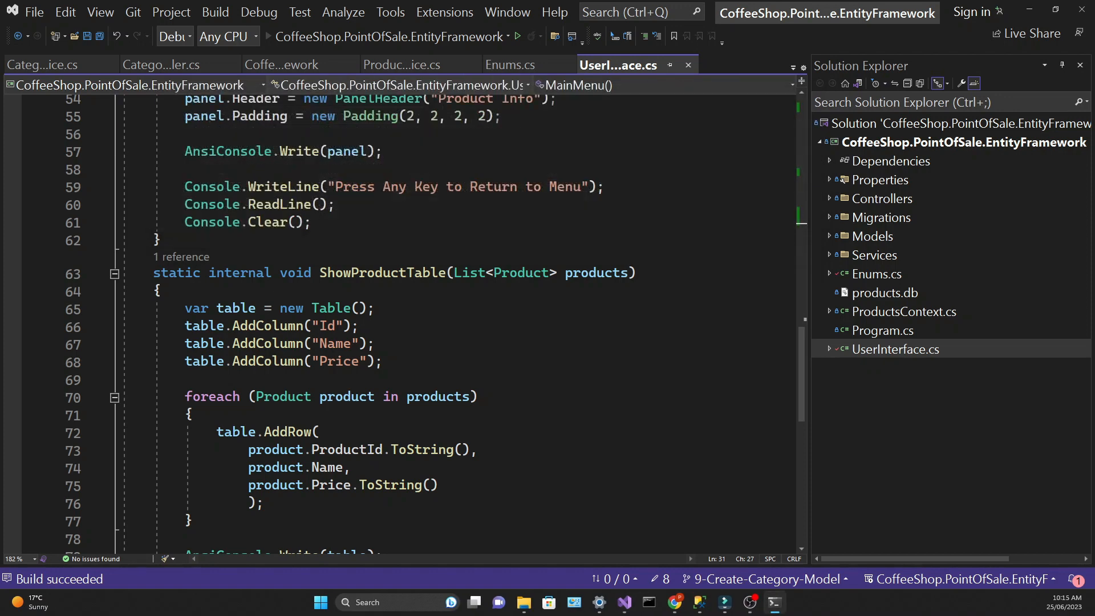
left_click(517, 36)
type("Coffee")
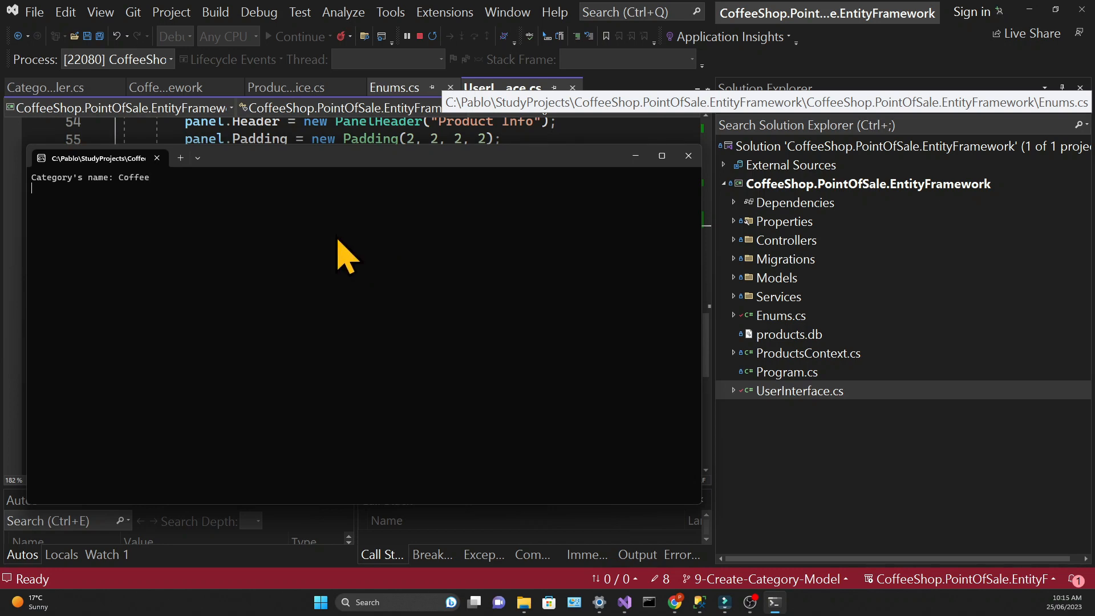
right_click(788, 334)
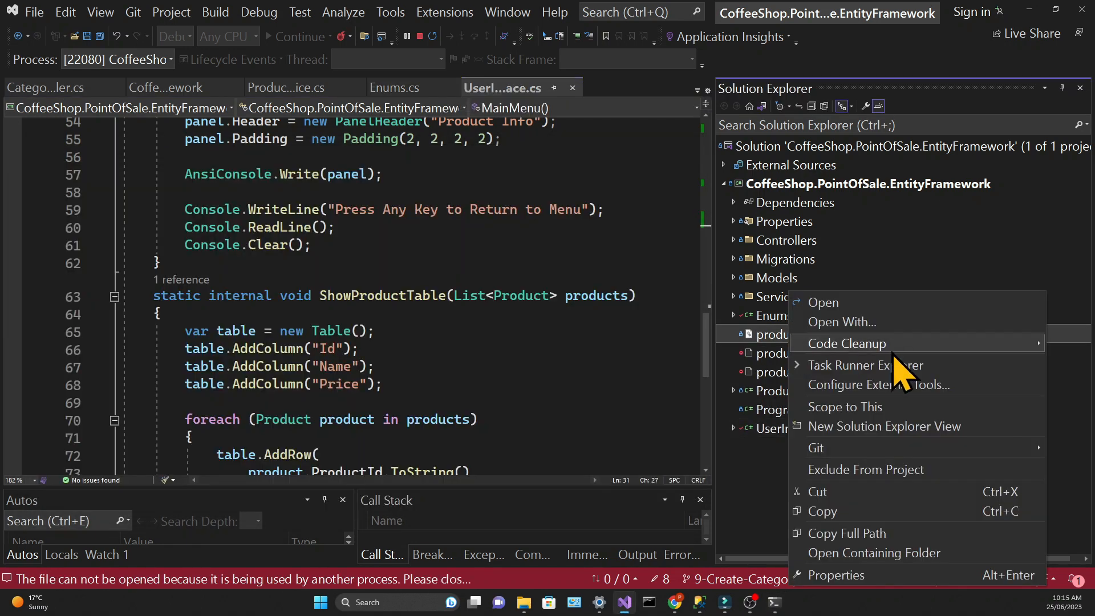
mouse_move(876, 587)
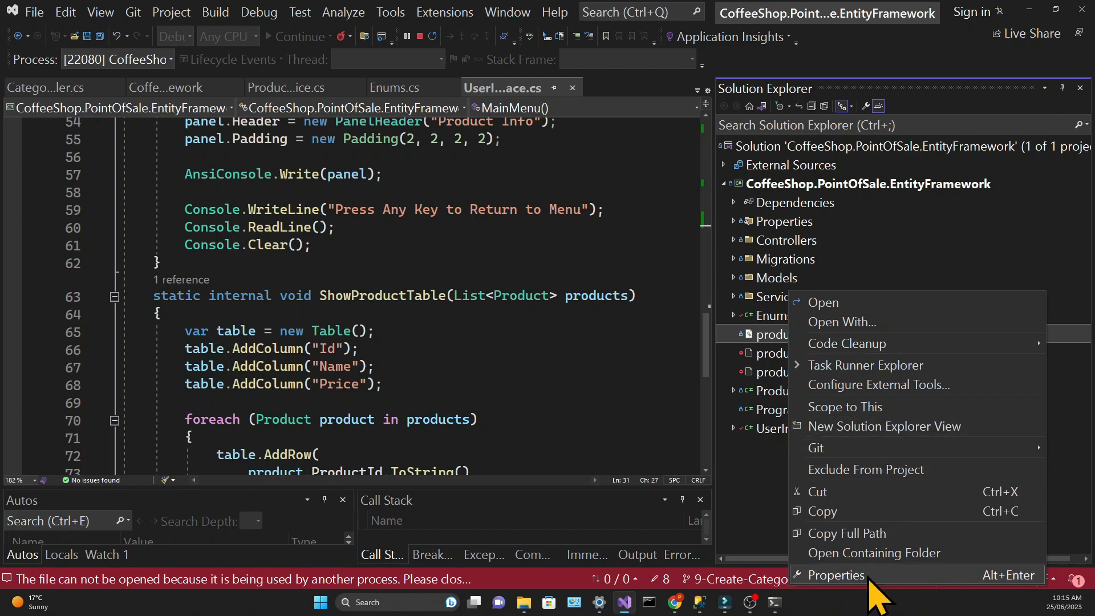
left_click(872, 552)
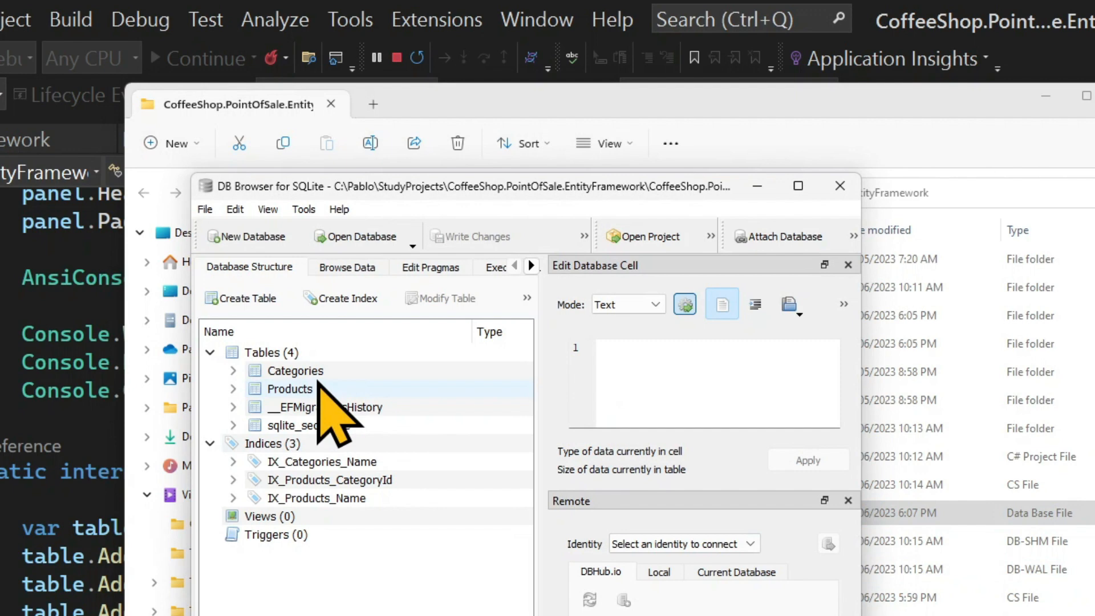
Step: Browse the rows of the Categories table in DB Browser for SQLite
right_click(297, 370)
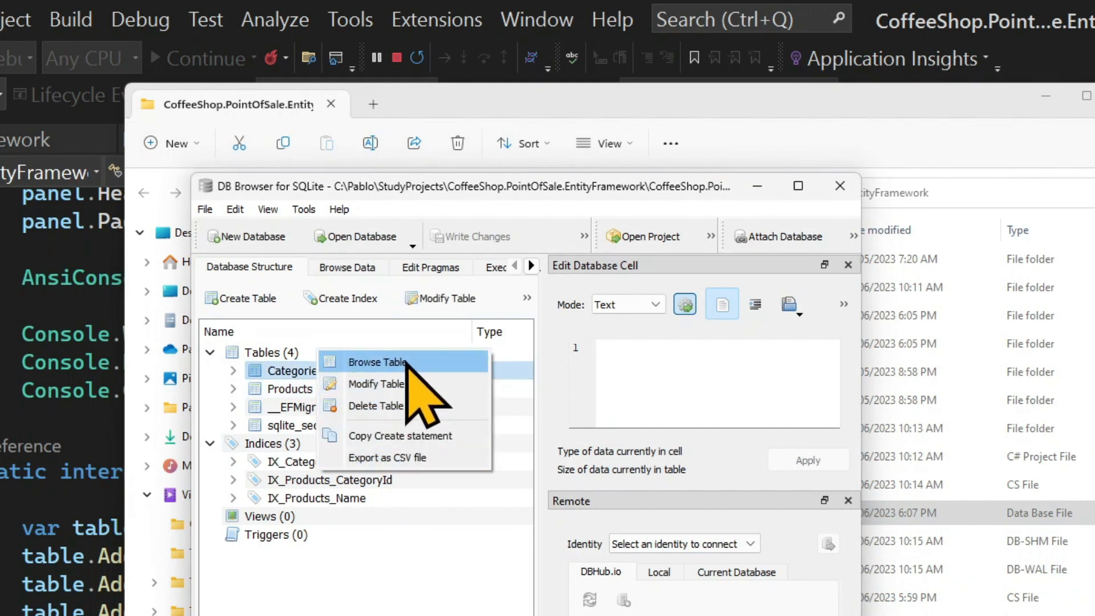
left_click(378, 362)
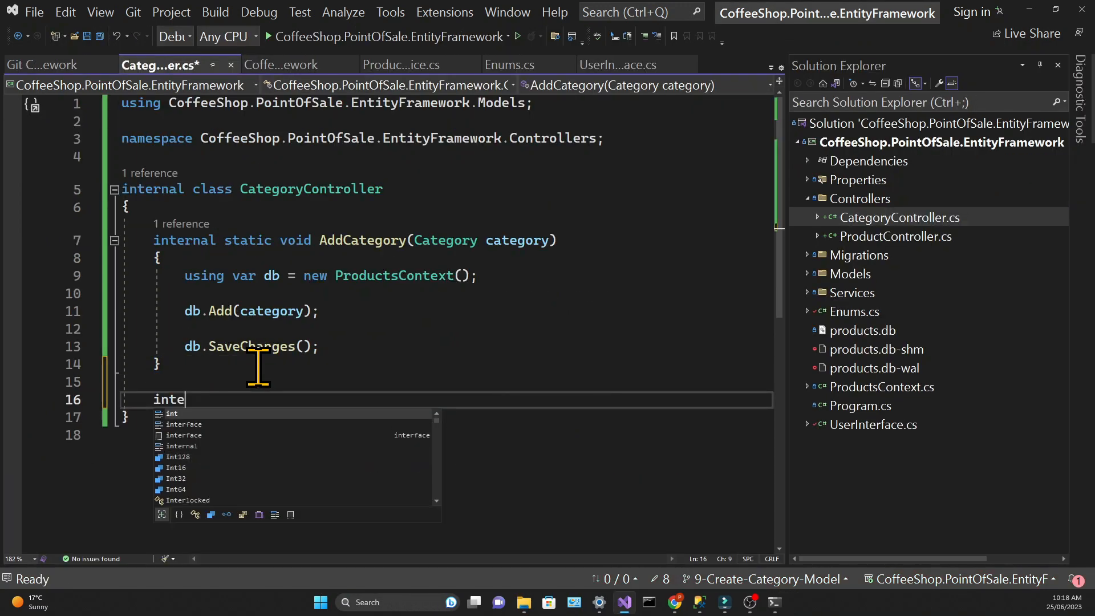
Step: Write GetCategories() loading db.Categories.ToList() into categories via ProductsContext
key("BackSpace")
type("rnal static List<Category>")
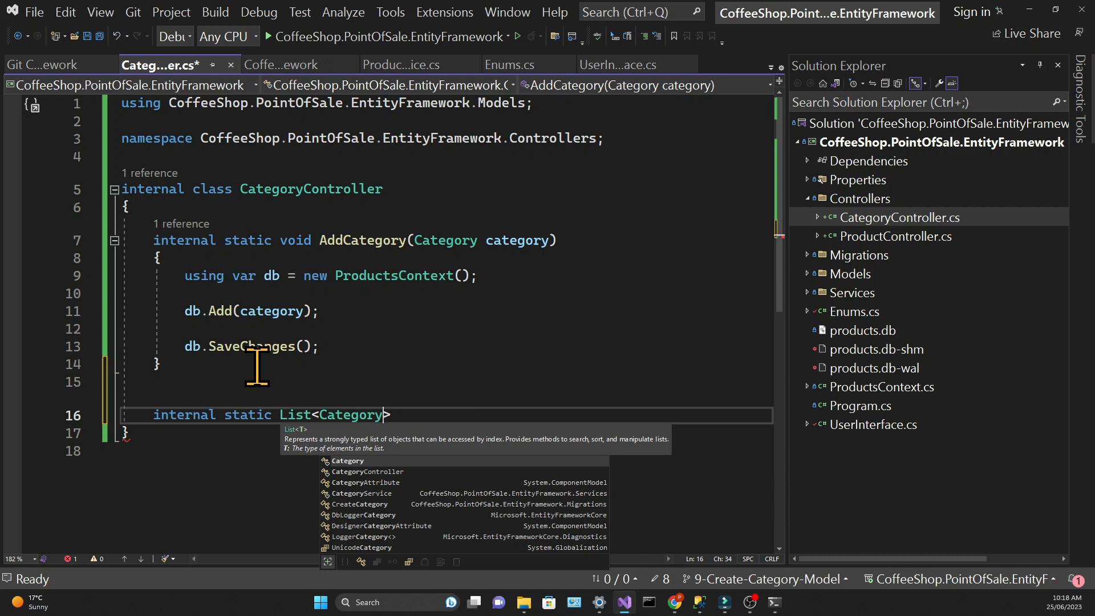
type("GetCategories(")
type("using var db = ProductsContext();")
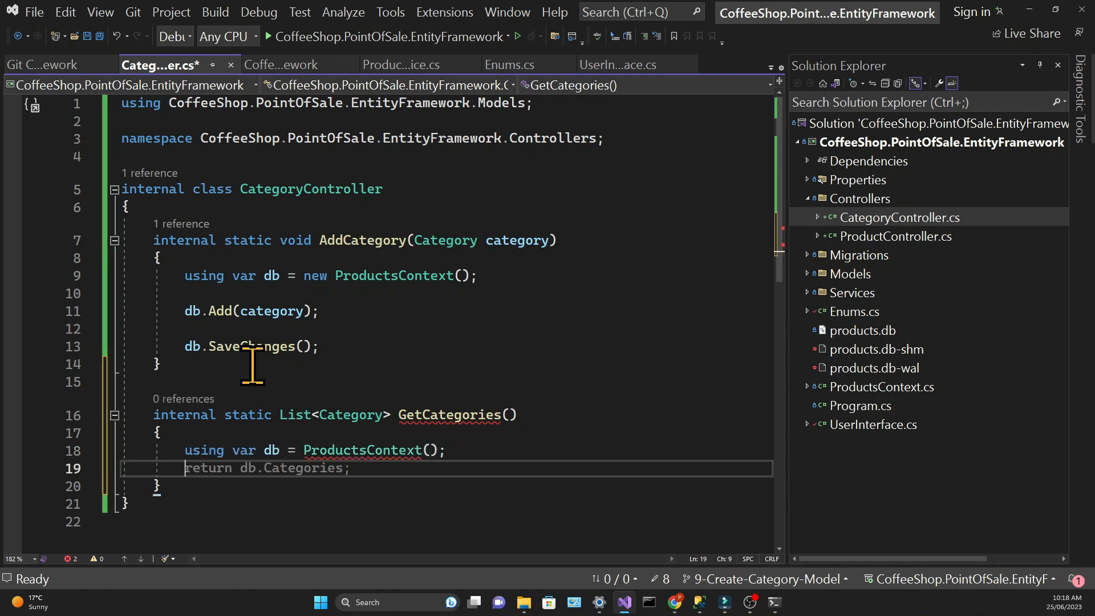
mouse_move(271, 395)
type(" new")
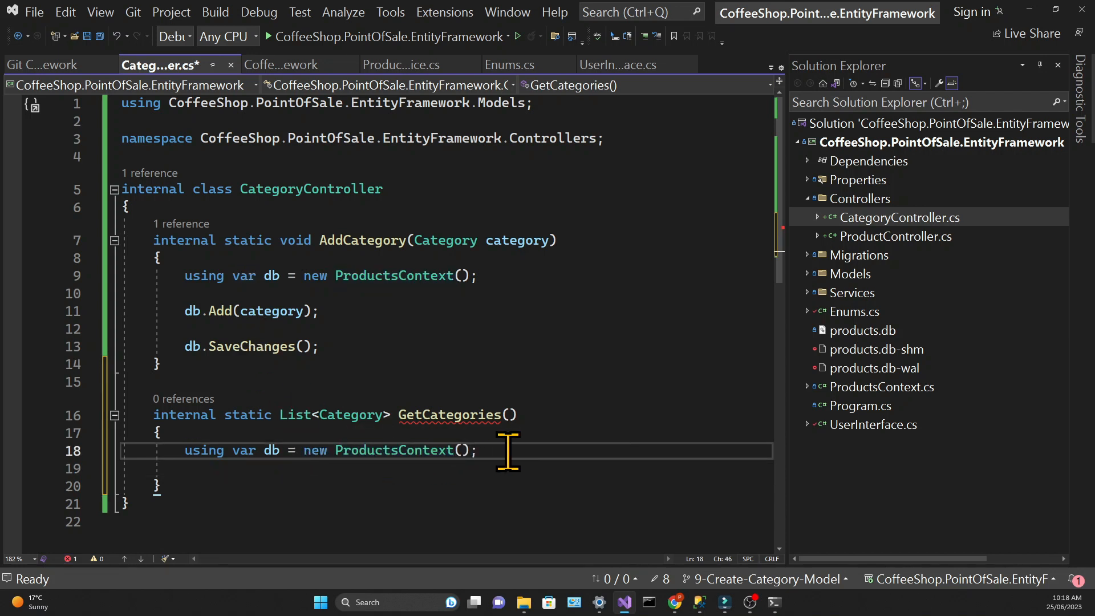
type("var categories = db.Categories;")
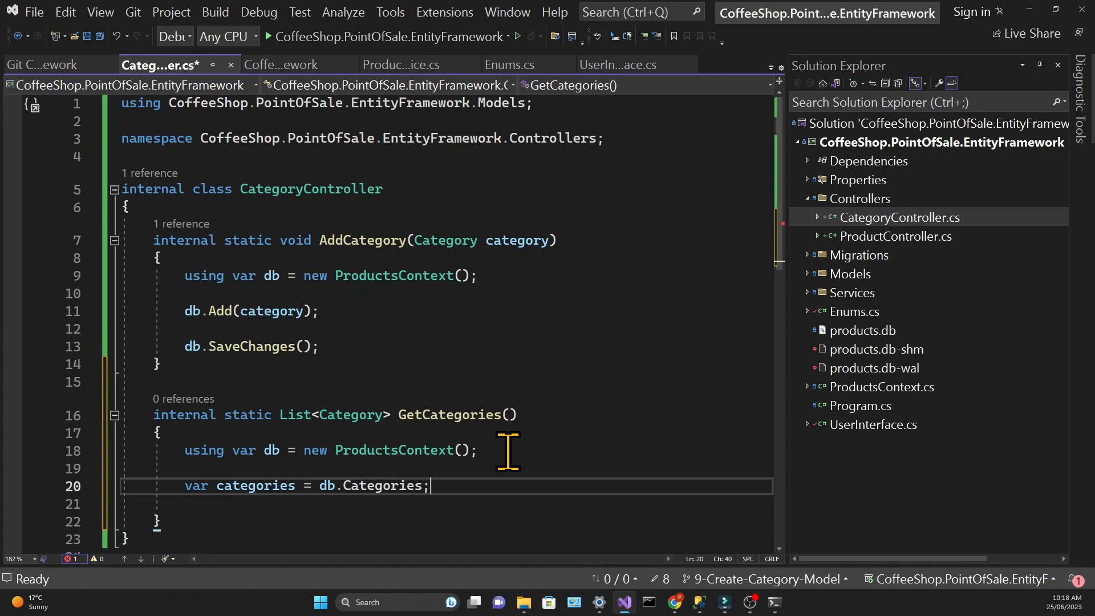
type(".ToList()")
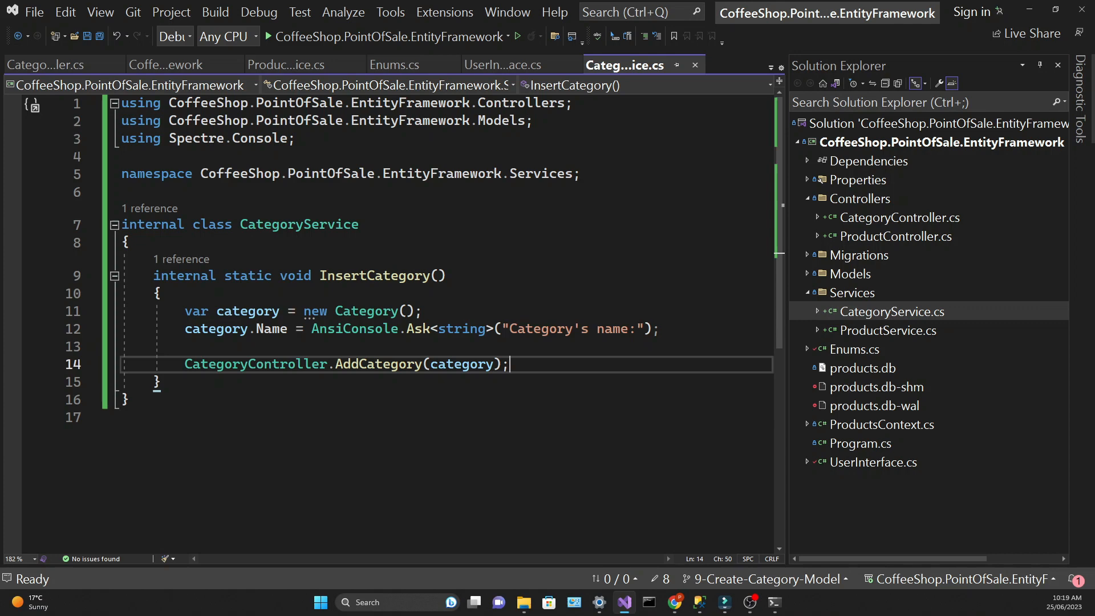
Step: Write GetCategories() fetching categories from CategoryController and passing them to UserInterface.ShowCategoryTable(categories)
type("internal static void GetCategories(")
type("var categories = CategoryController.GetCategories();")
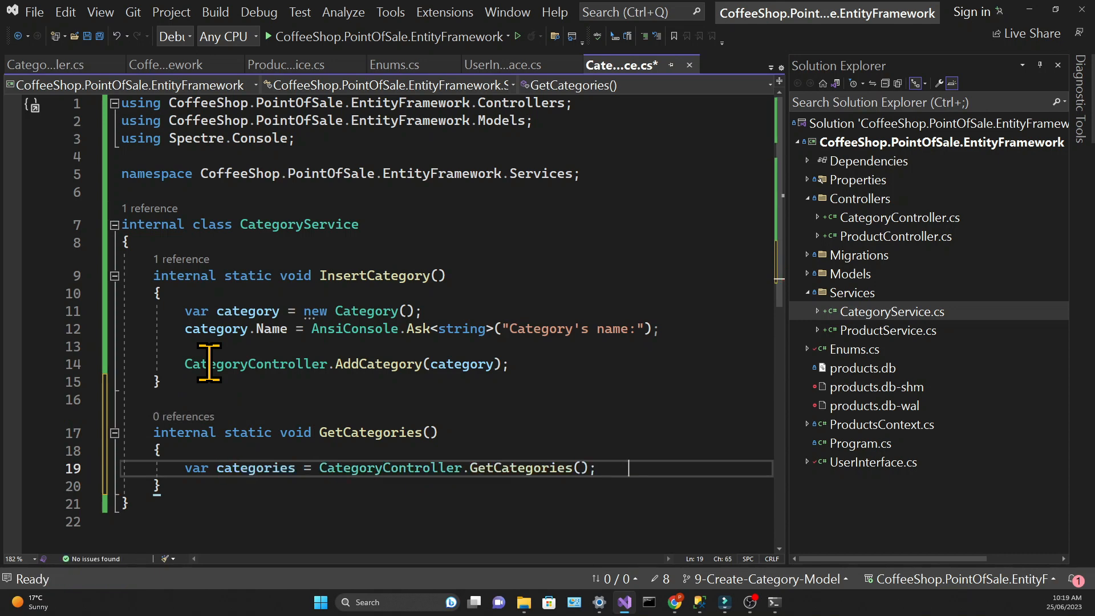
type("UserInterface")
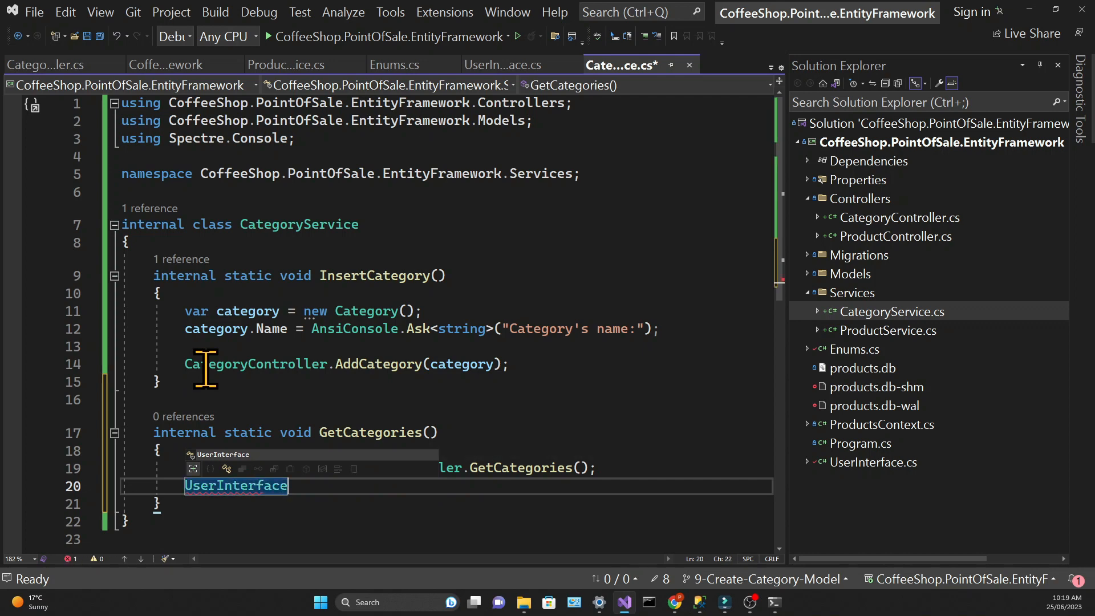
type(".ShowCategoryTable(")
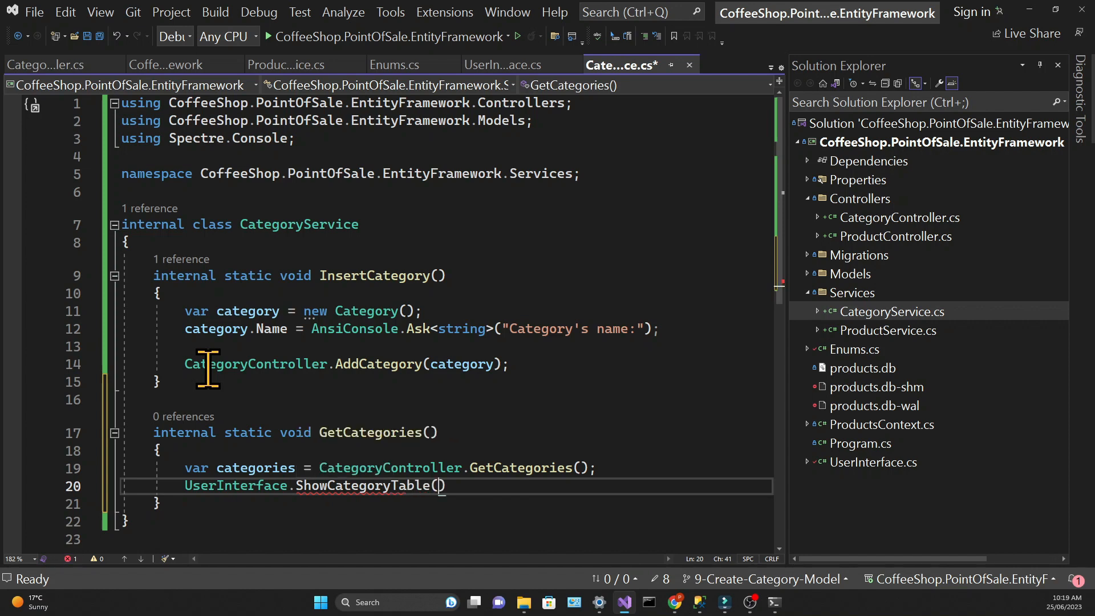
type("categories")
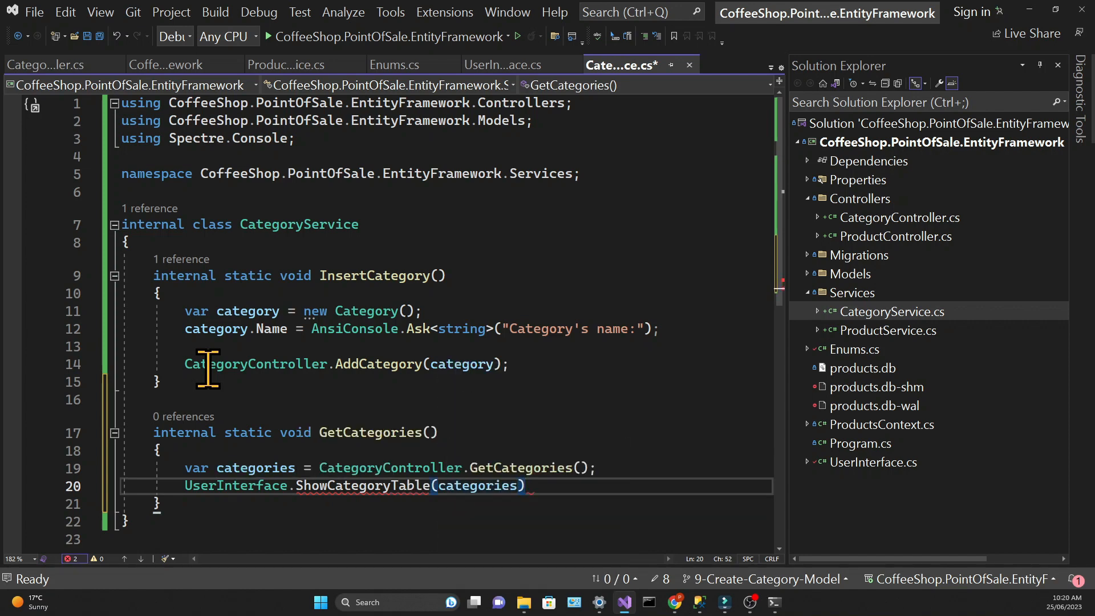
type(";")
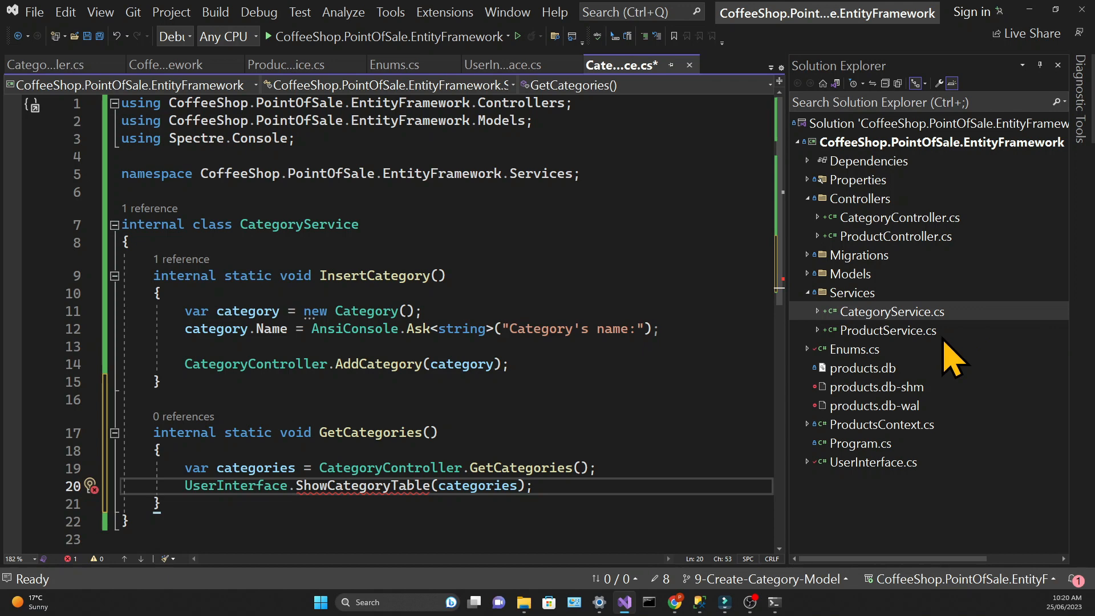
Step: Add ShowCategoryTable(List<Category>) in UserInterface listing each category's Id and Name, without Price
left_click(501, 64)
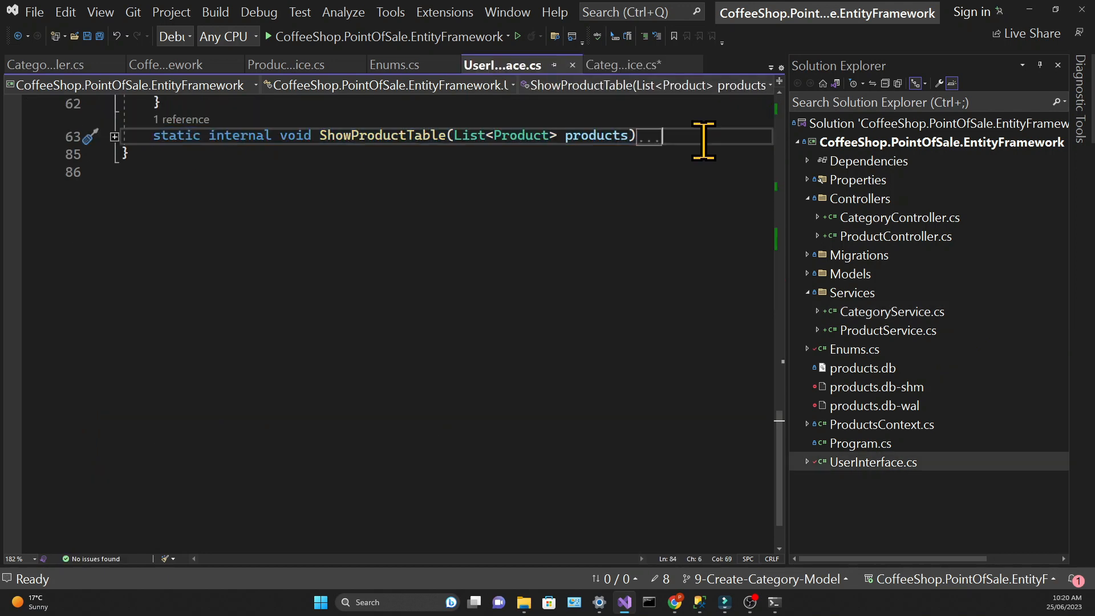
left_click(114, 136)
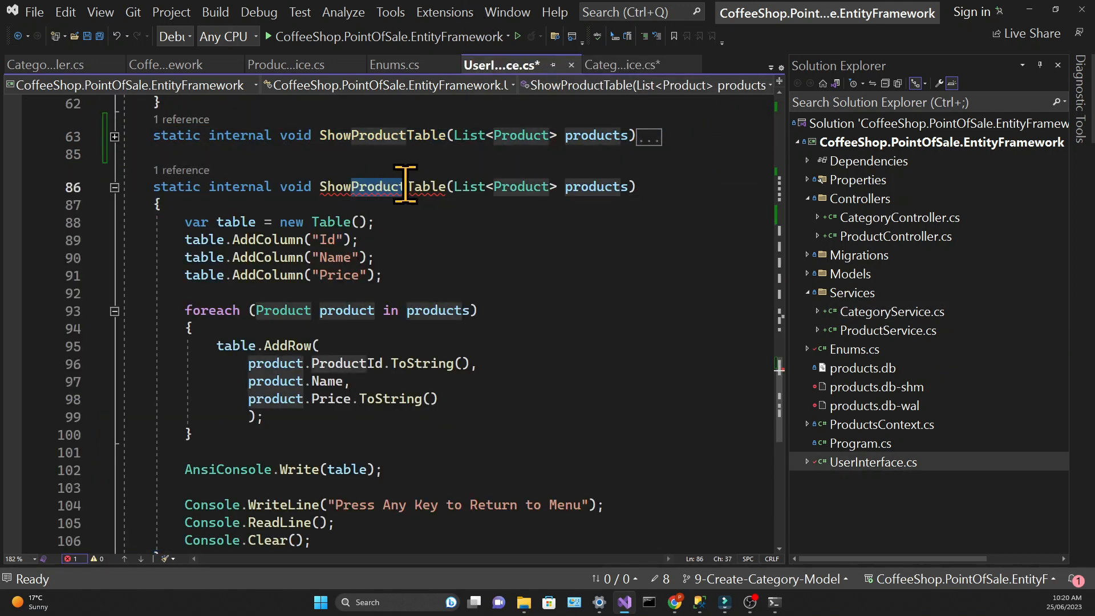
type("ShowCategoryTable")
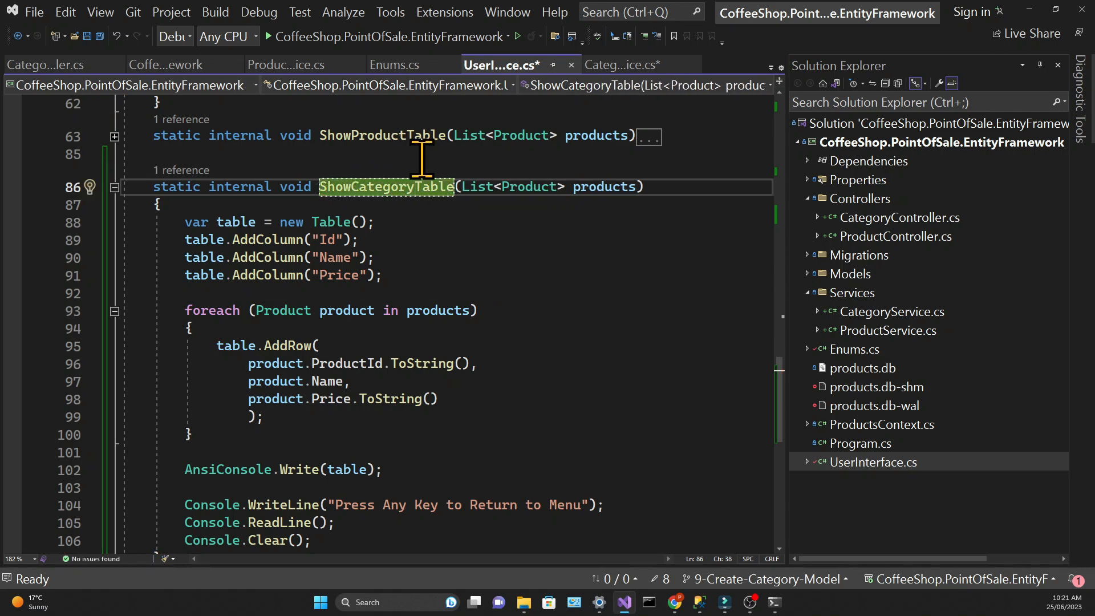
type("Category")
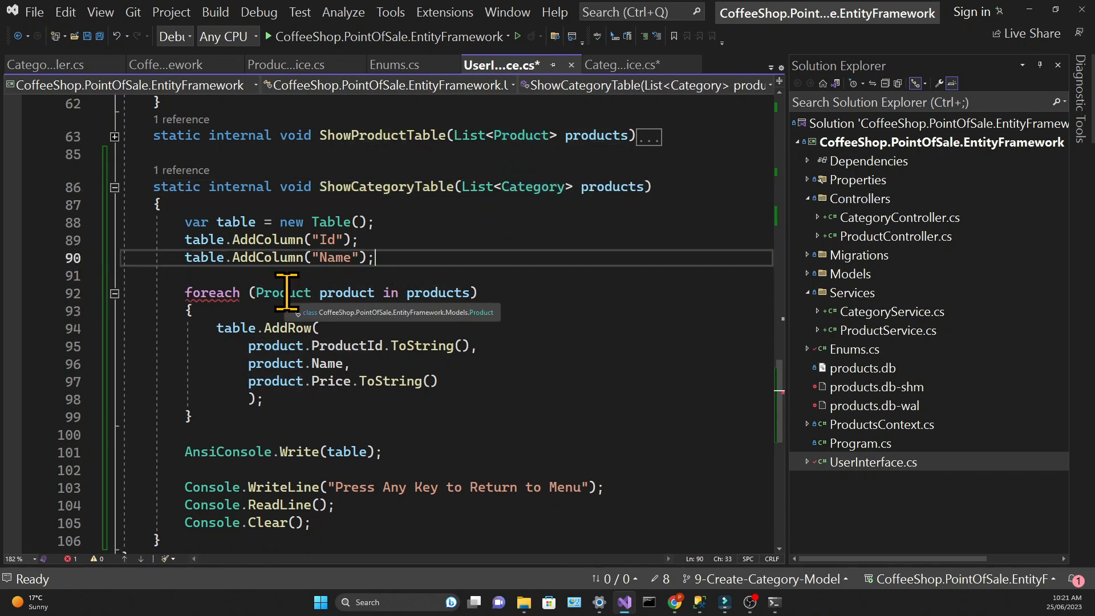
type("categories")
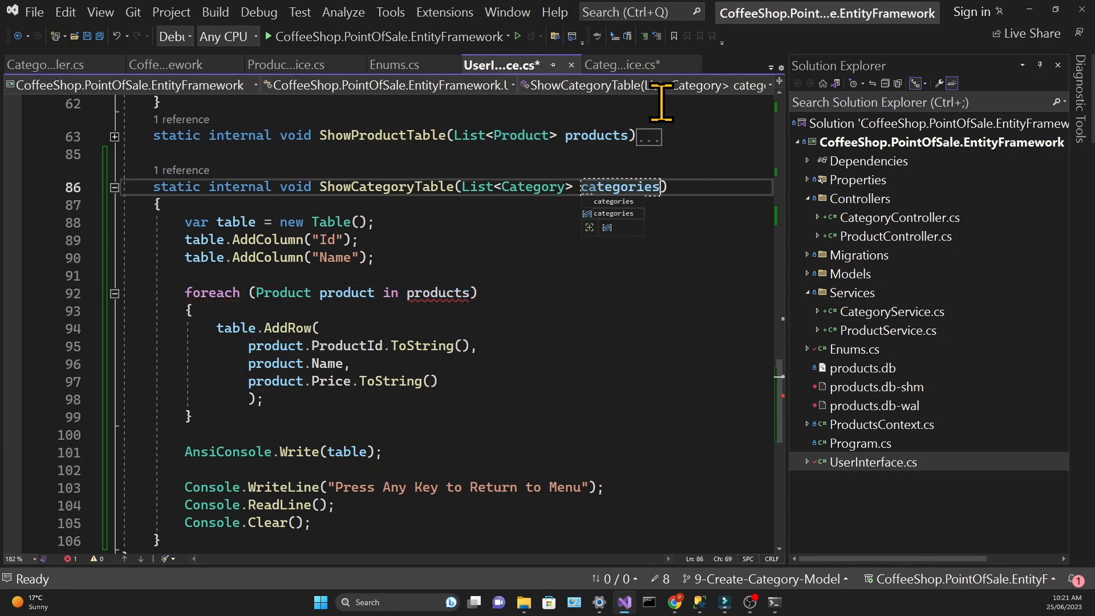
type("Category category")
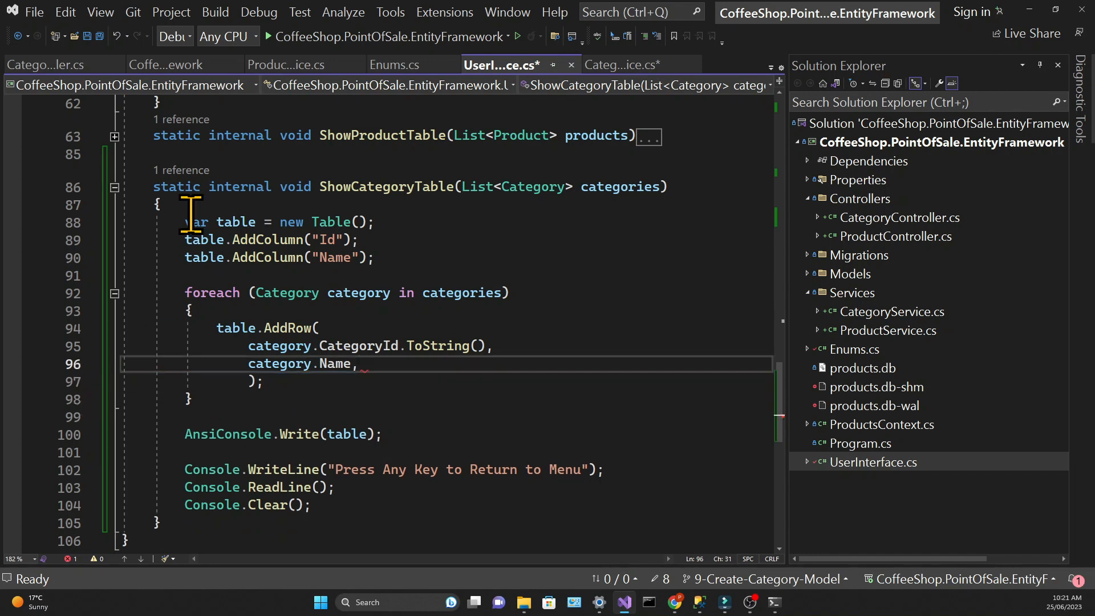
Step: Add ViewAllCategories to the MenuOptions enum in Enums.cs and save all files
left_click(395, 64)
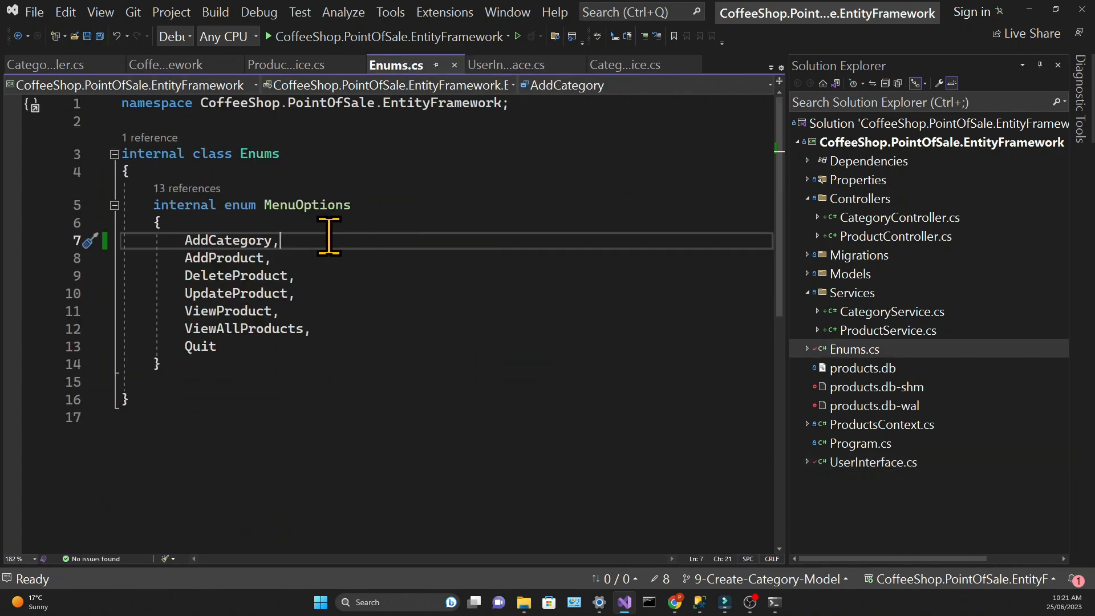
type("ViewAllCategories,")
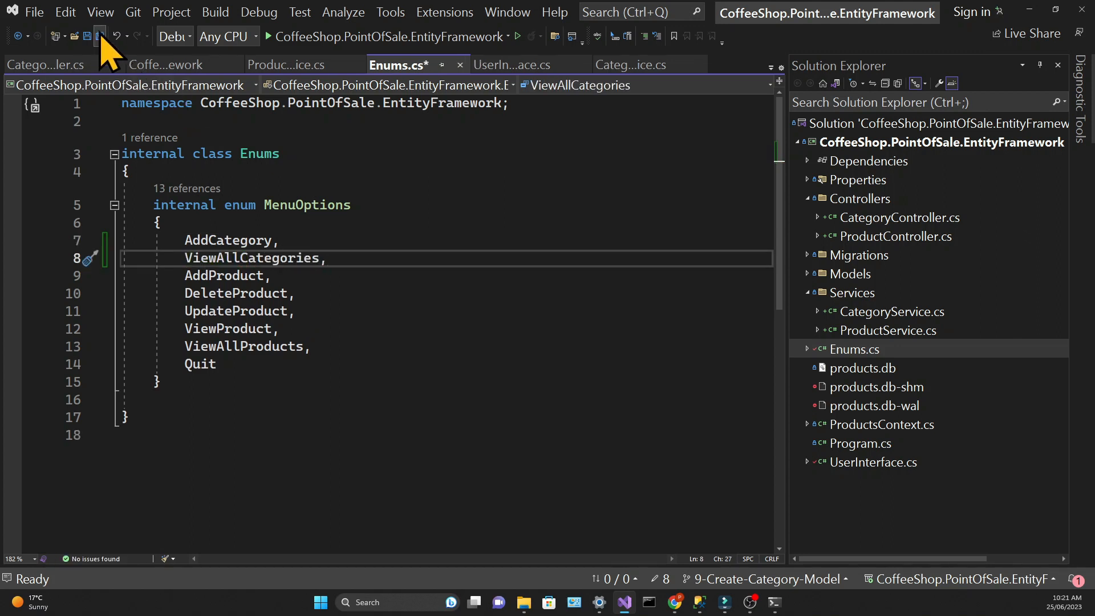
left_click(502, 64)
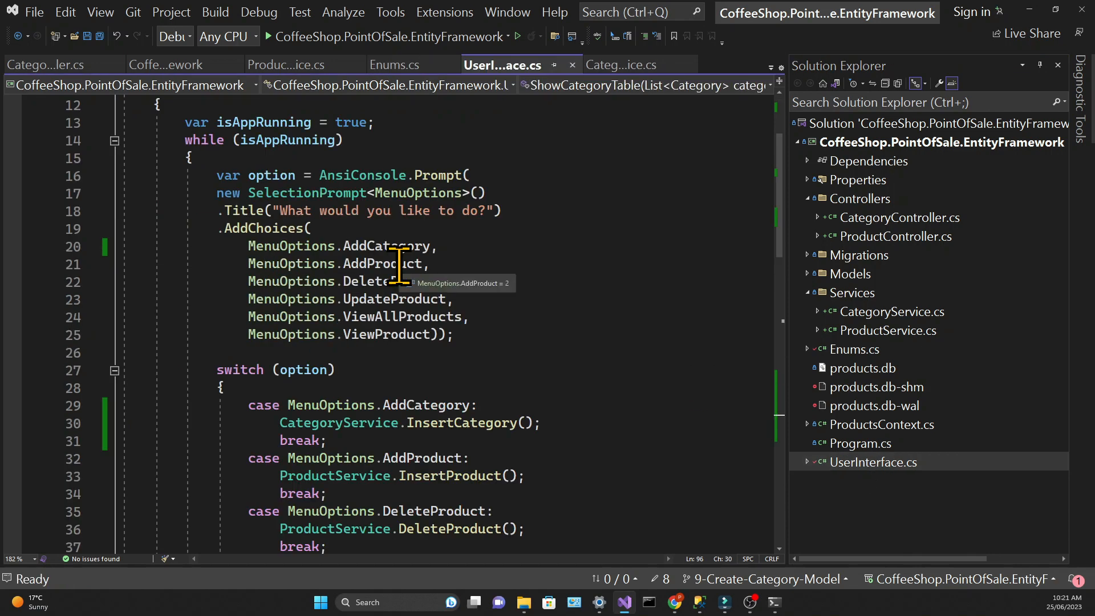
mouse_move(443, 188)
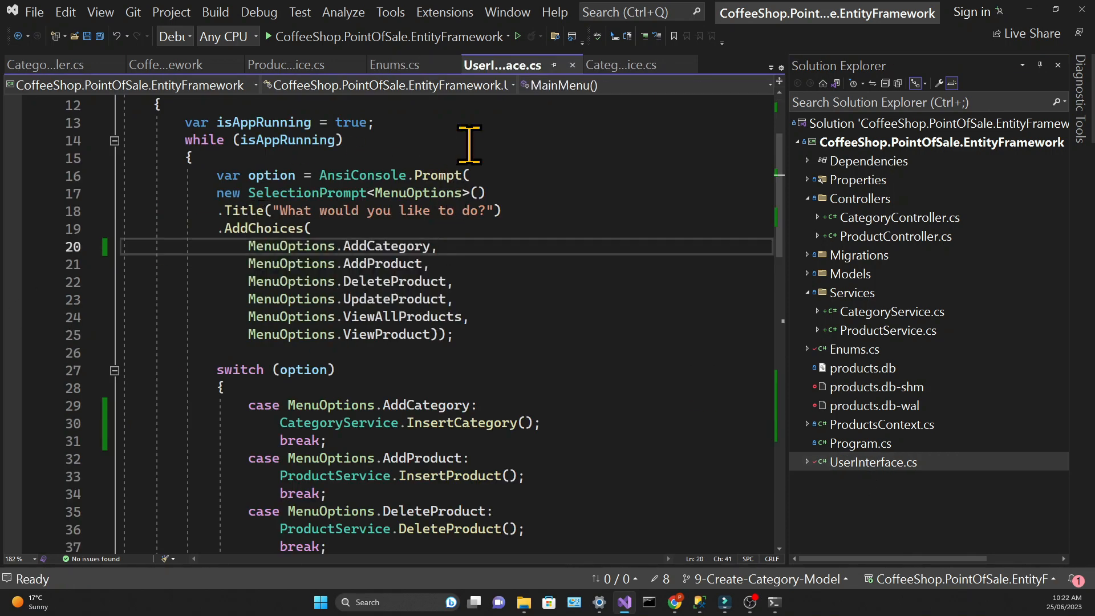
Step: Add MenuOptions.ViewAllCategories to the menu choices with a case calling CategoryService.GetCategories(), then run the app
type("MenuOpti")
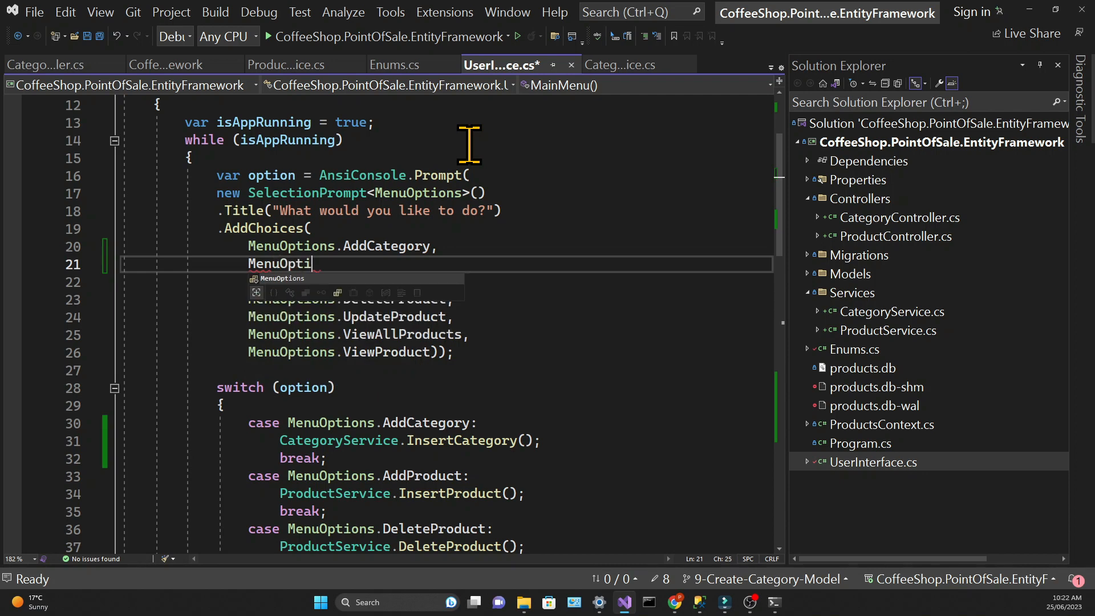
type("ViewAllCategories,")
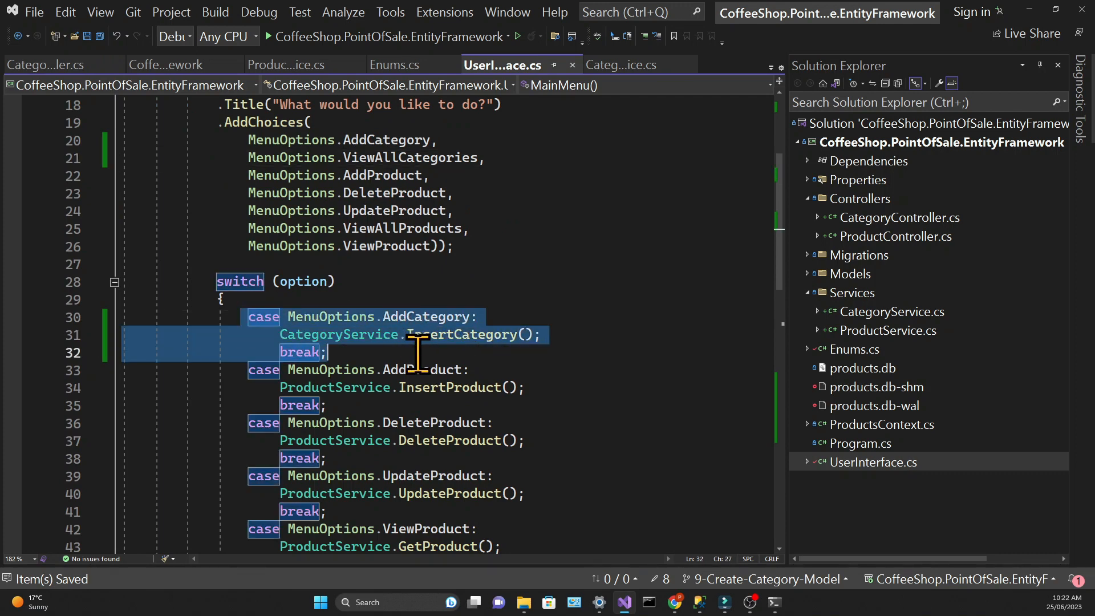
left_click(419, 351)
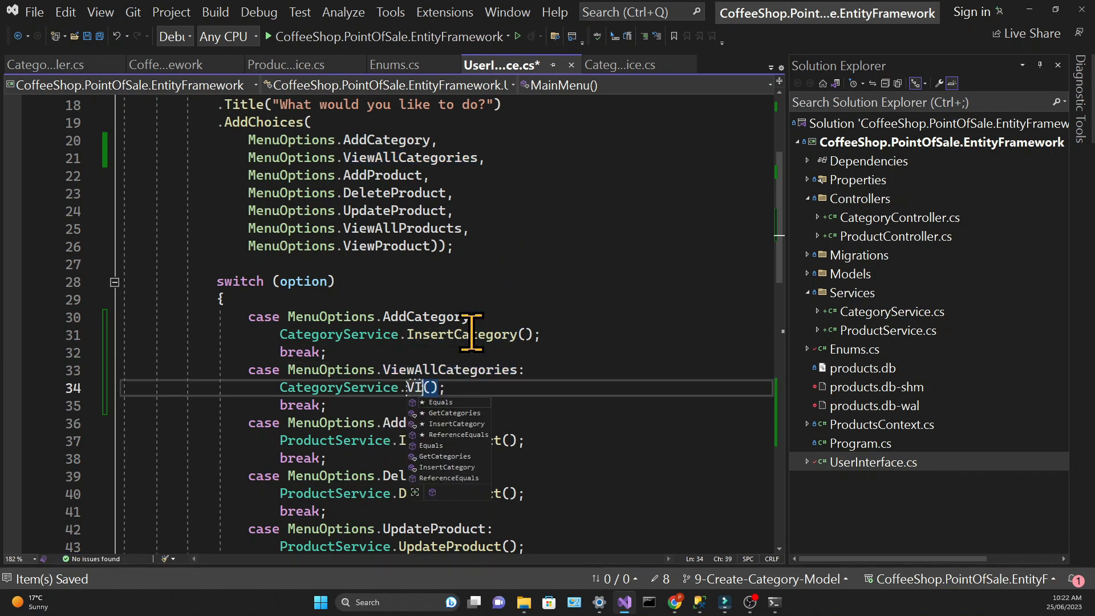
type("GetCategories")
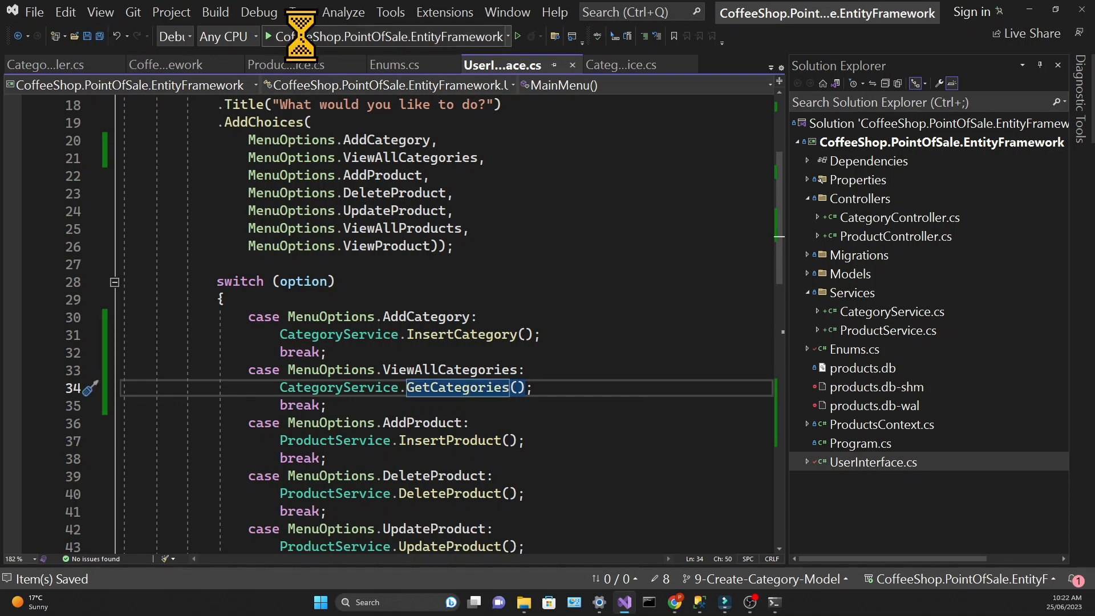
left_click(263, 36)
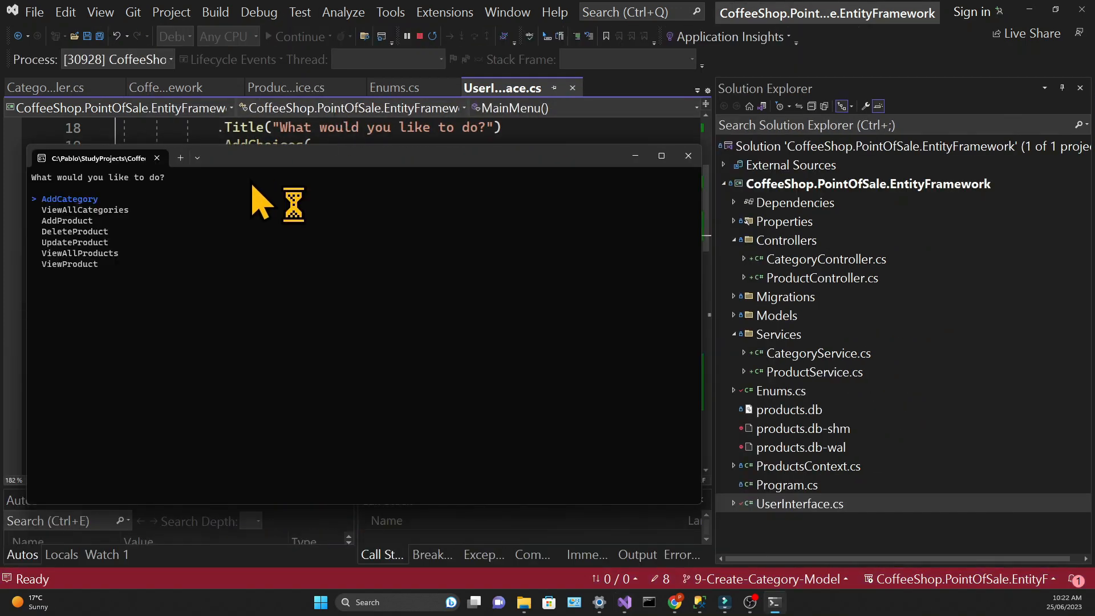